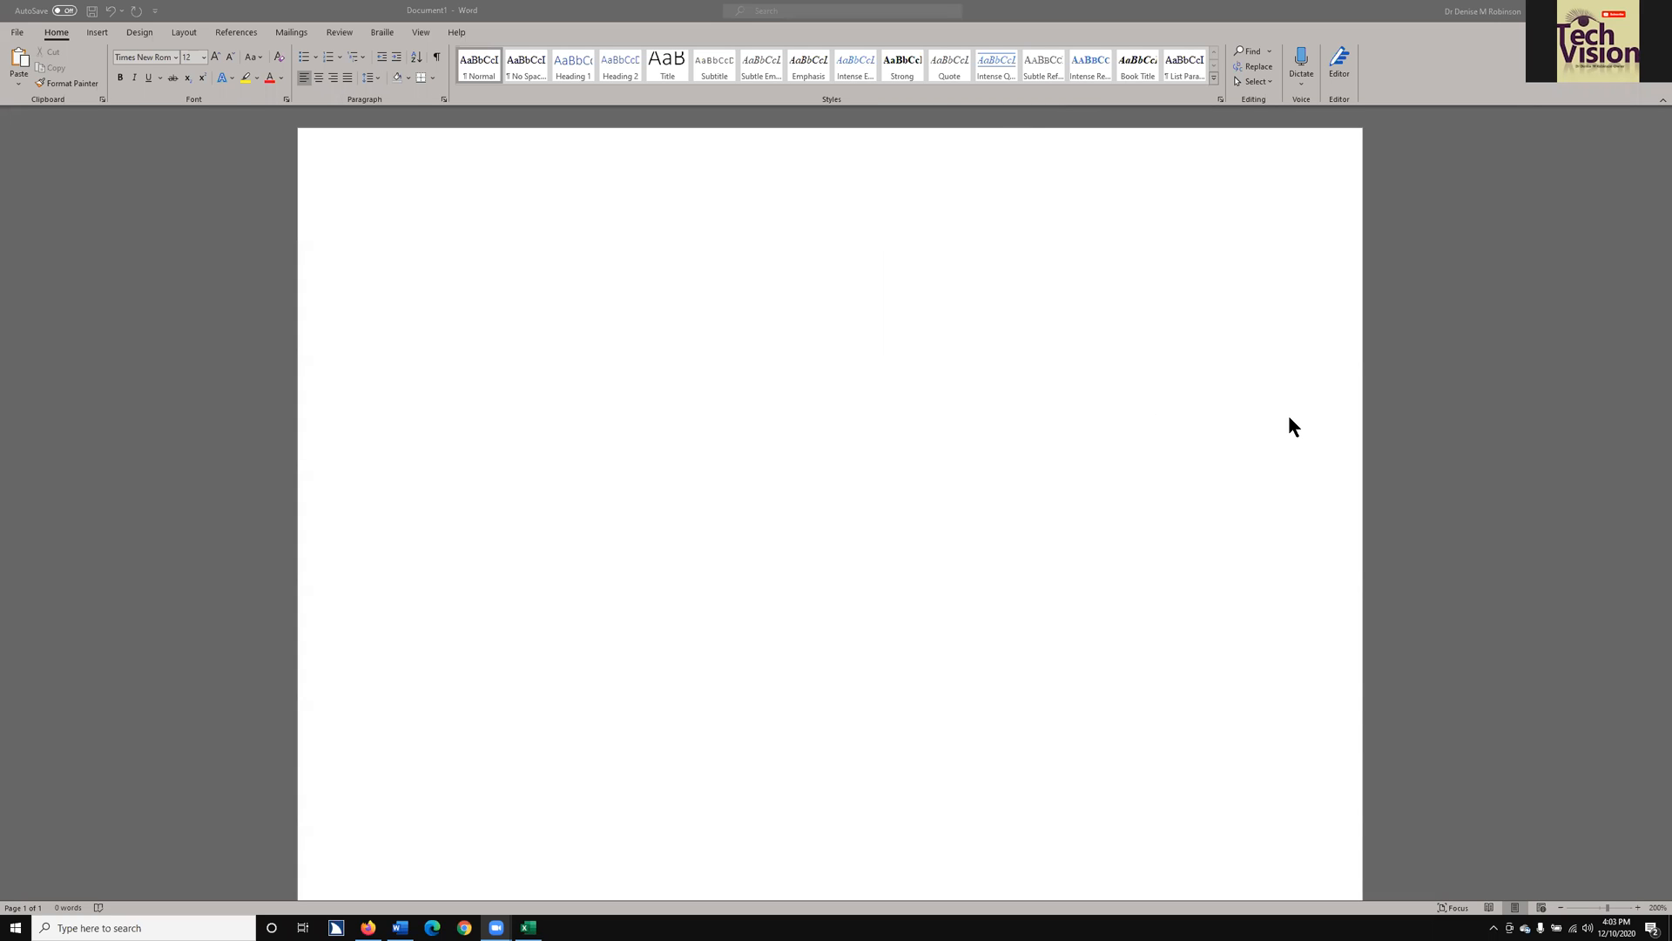
{"action": "mouse_move", "coordinate": [1282, 434]}
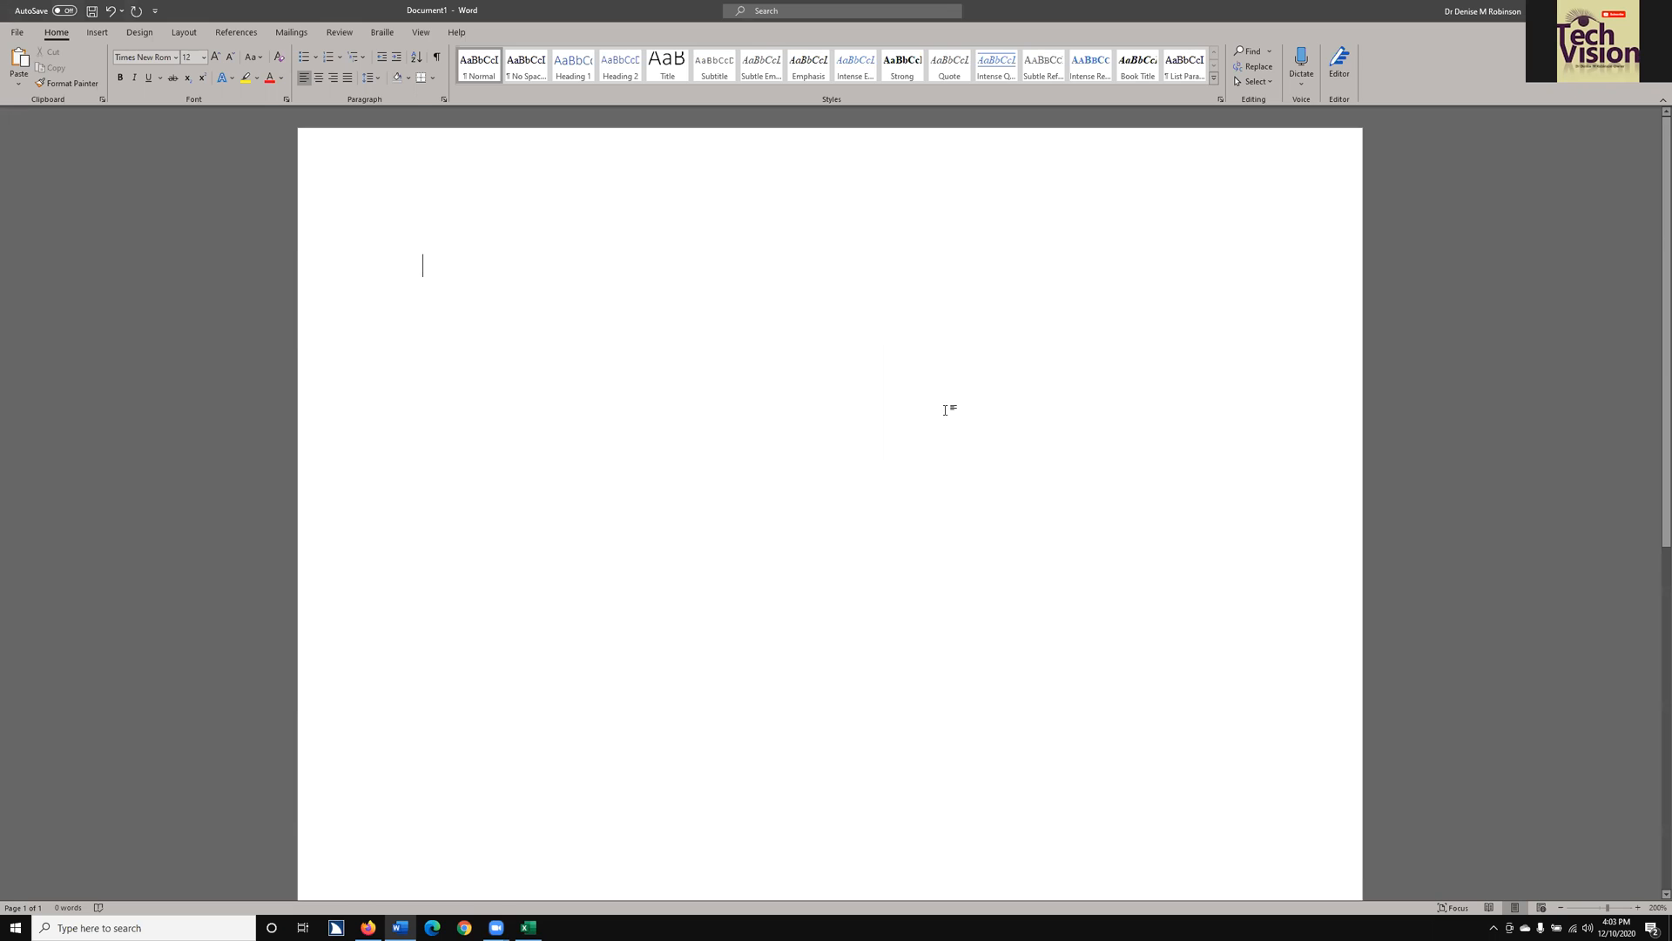
Insert the photo of two smiling people from the Pictures folder via Insert > Pictures > This Device.
{"action": "left_click", "coordinate": [150, 57]}
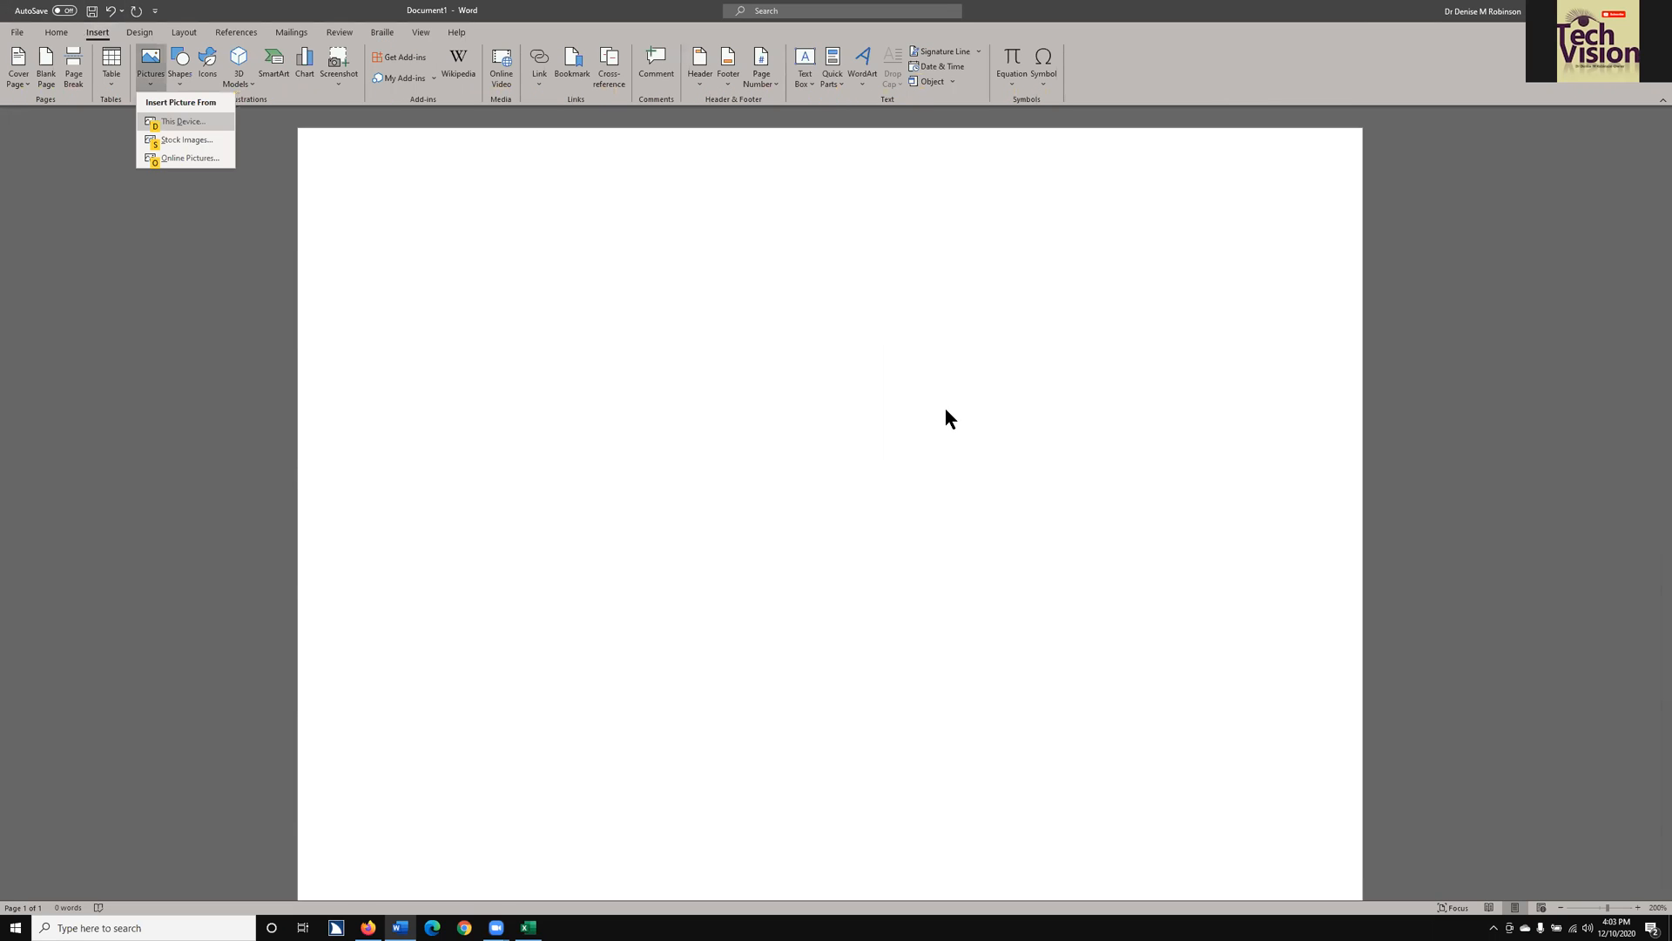
{"action": "left_click", "coordinate": [174, 120]}
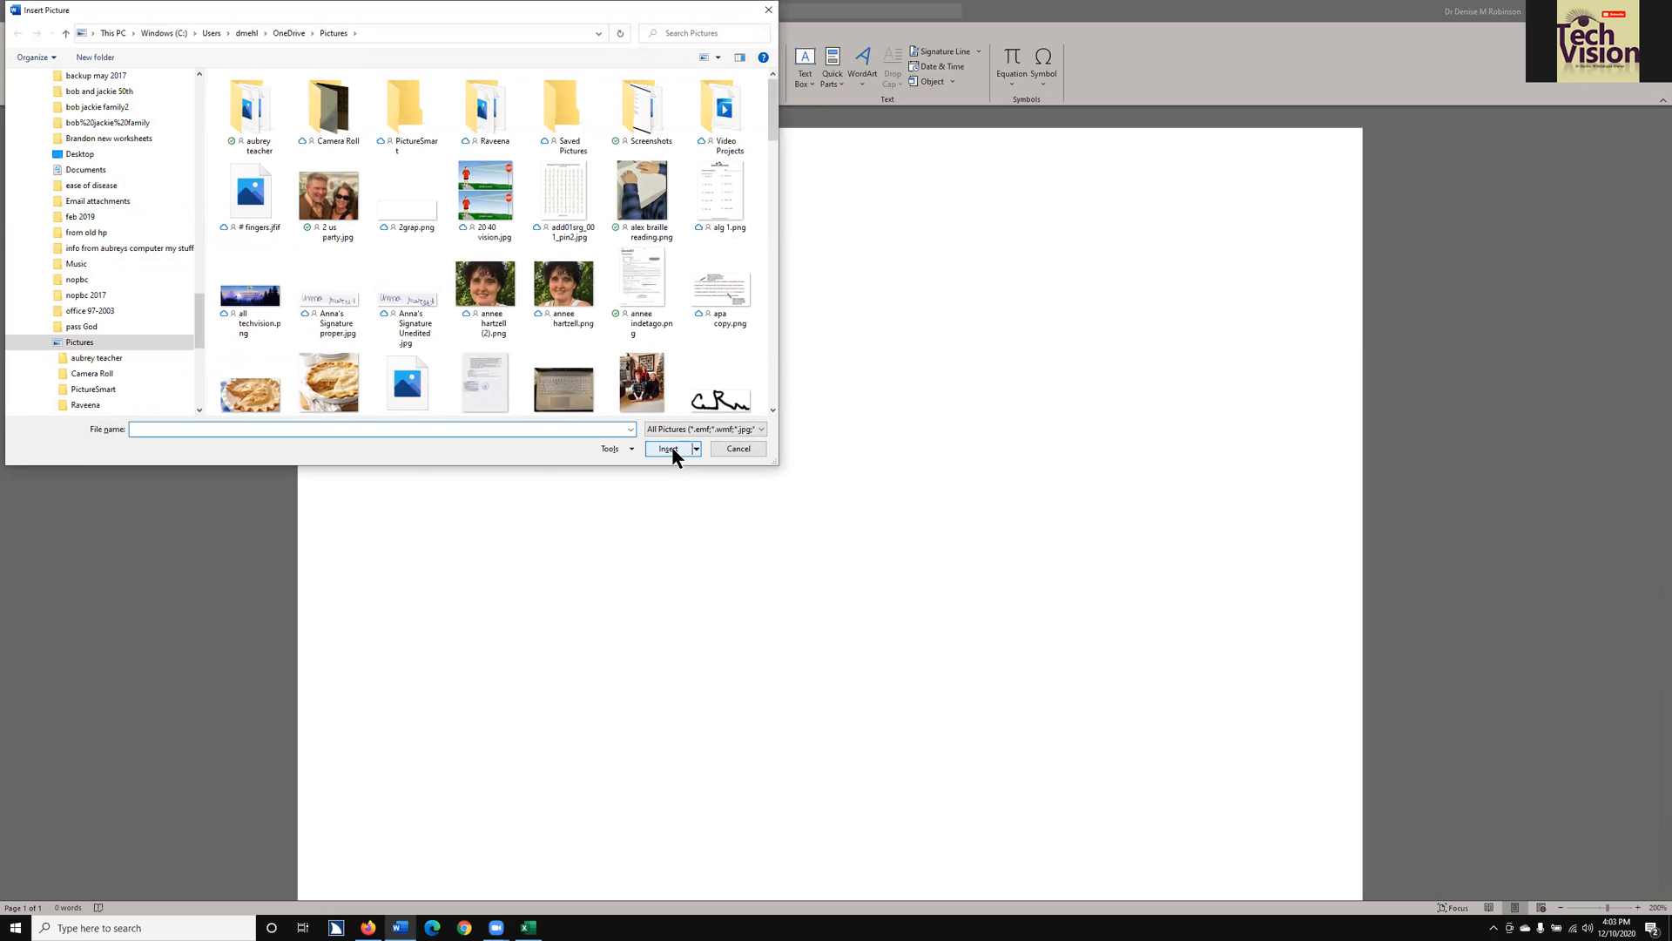
{"action": "type", "text": "2"}
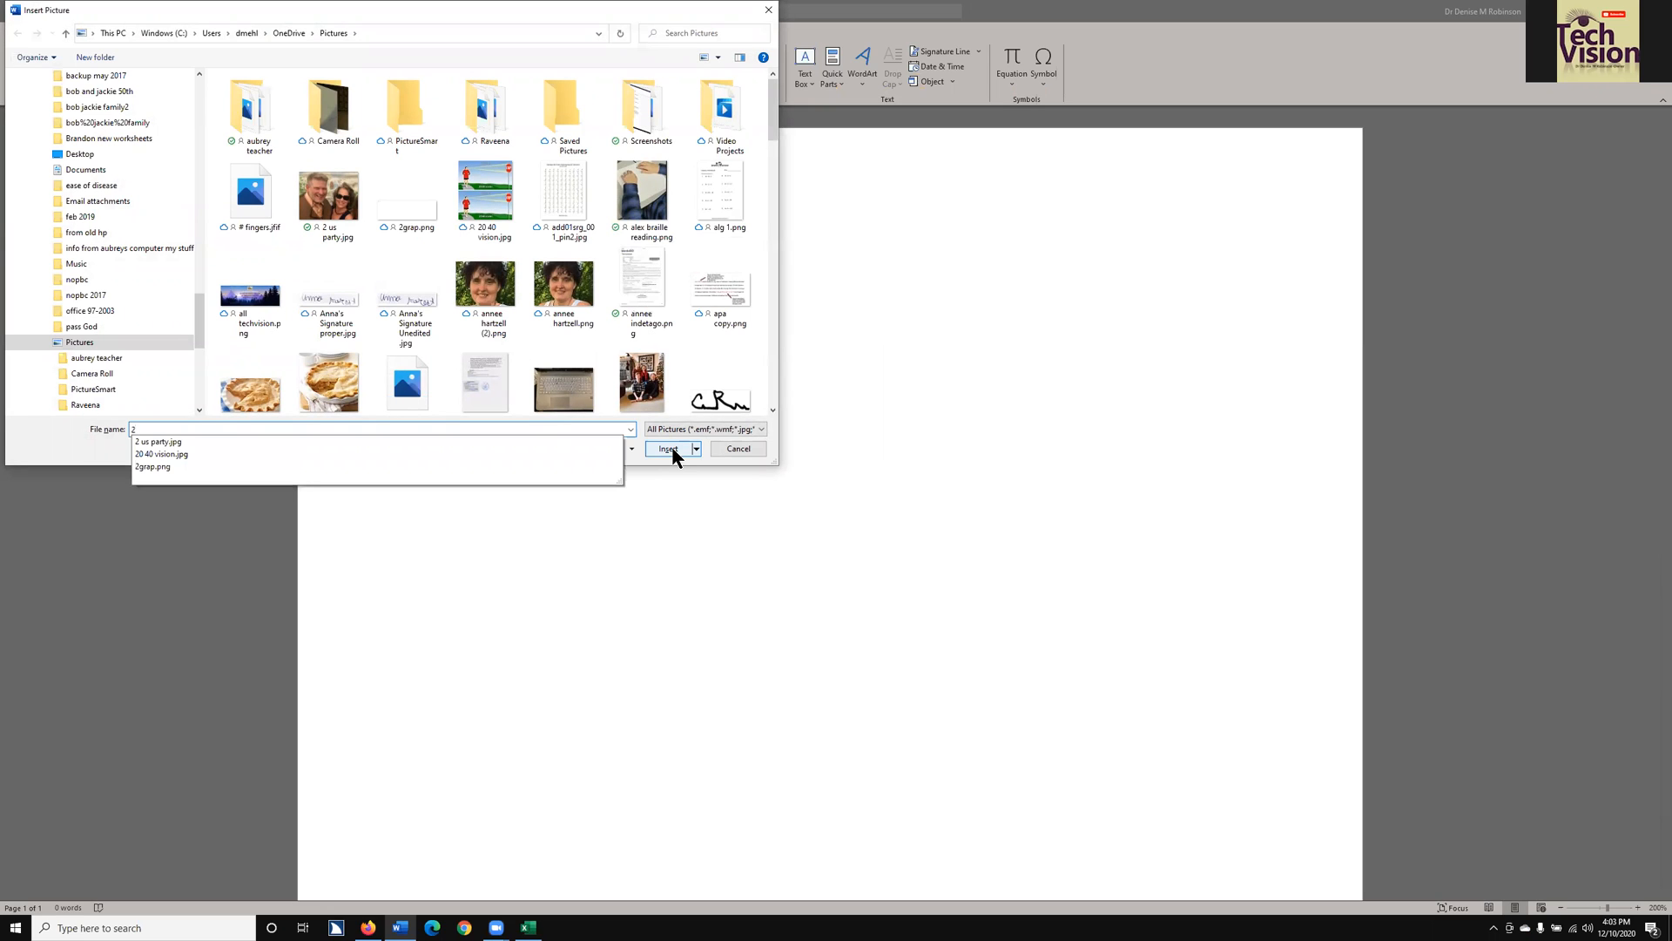
{"action": "left_click", "coordinate": [668, 448]}
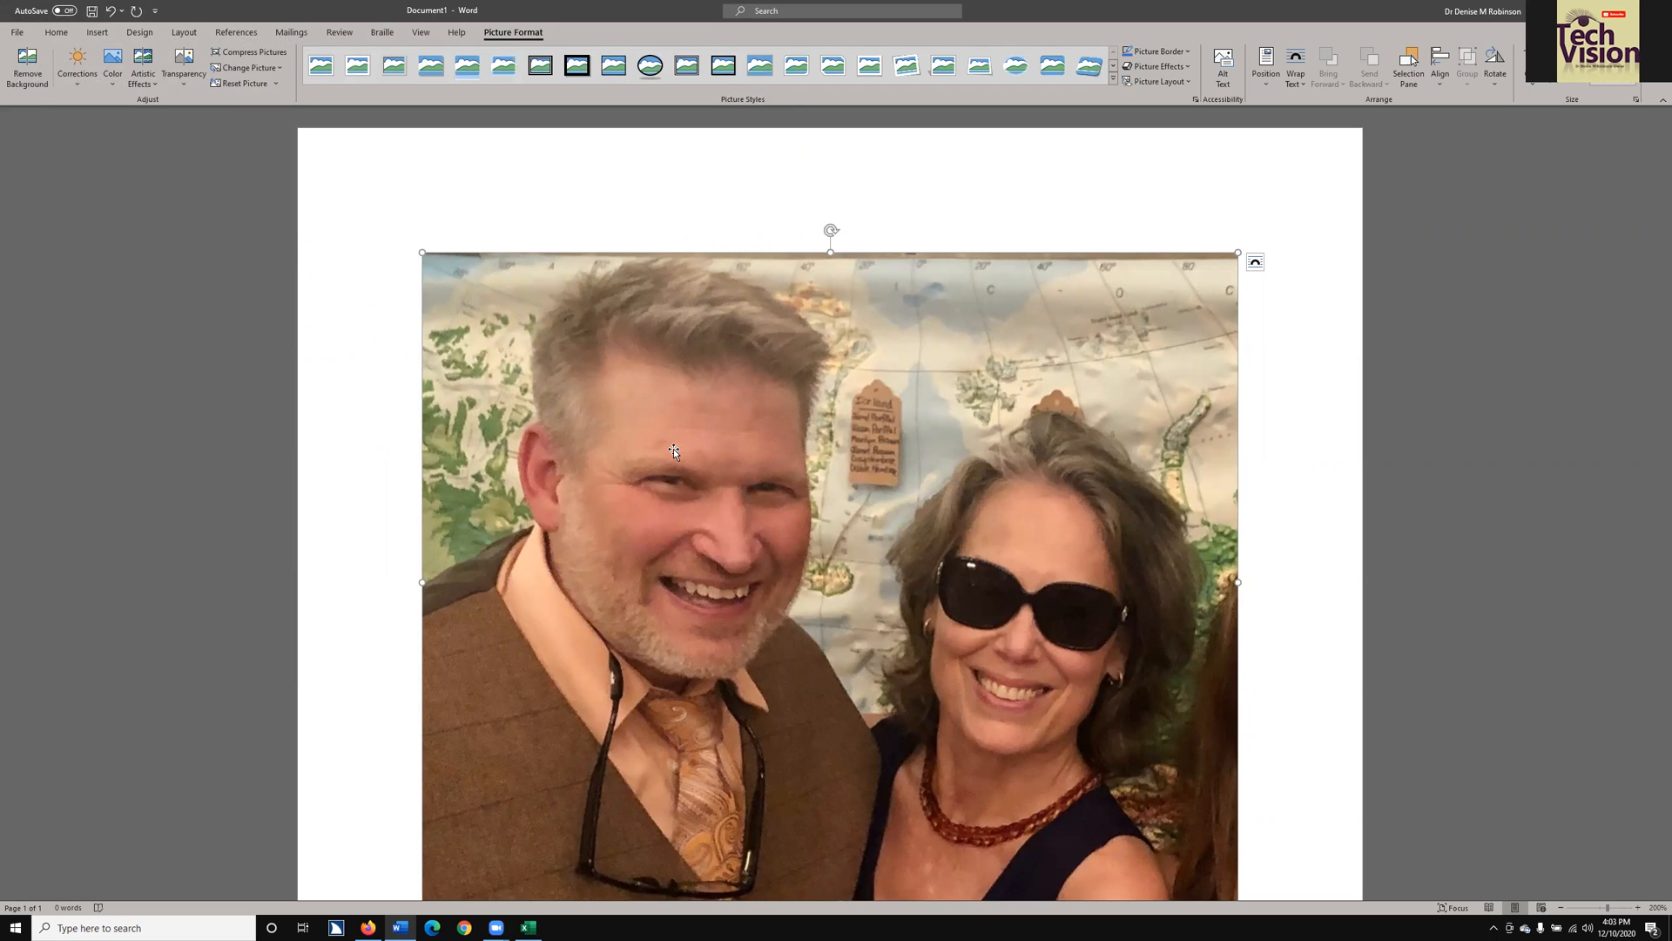
Show the Layout Options wrapping choices beside the selected photo.
{"action": "left_click", "coordinate": [1254, 261]}
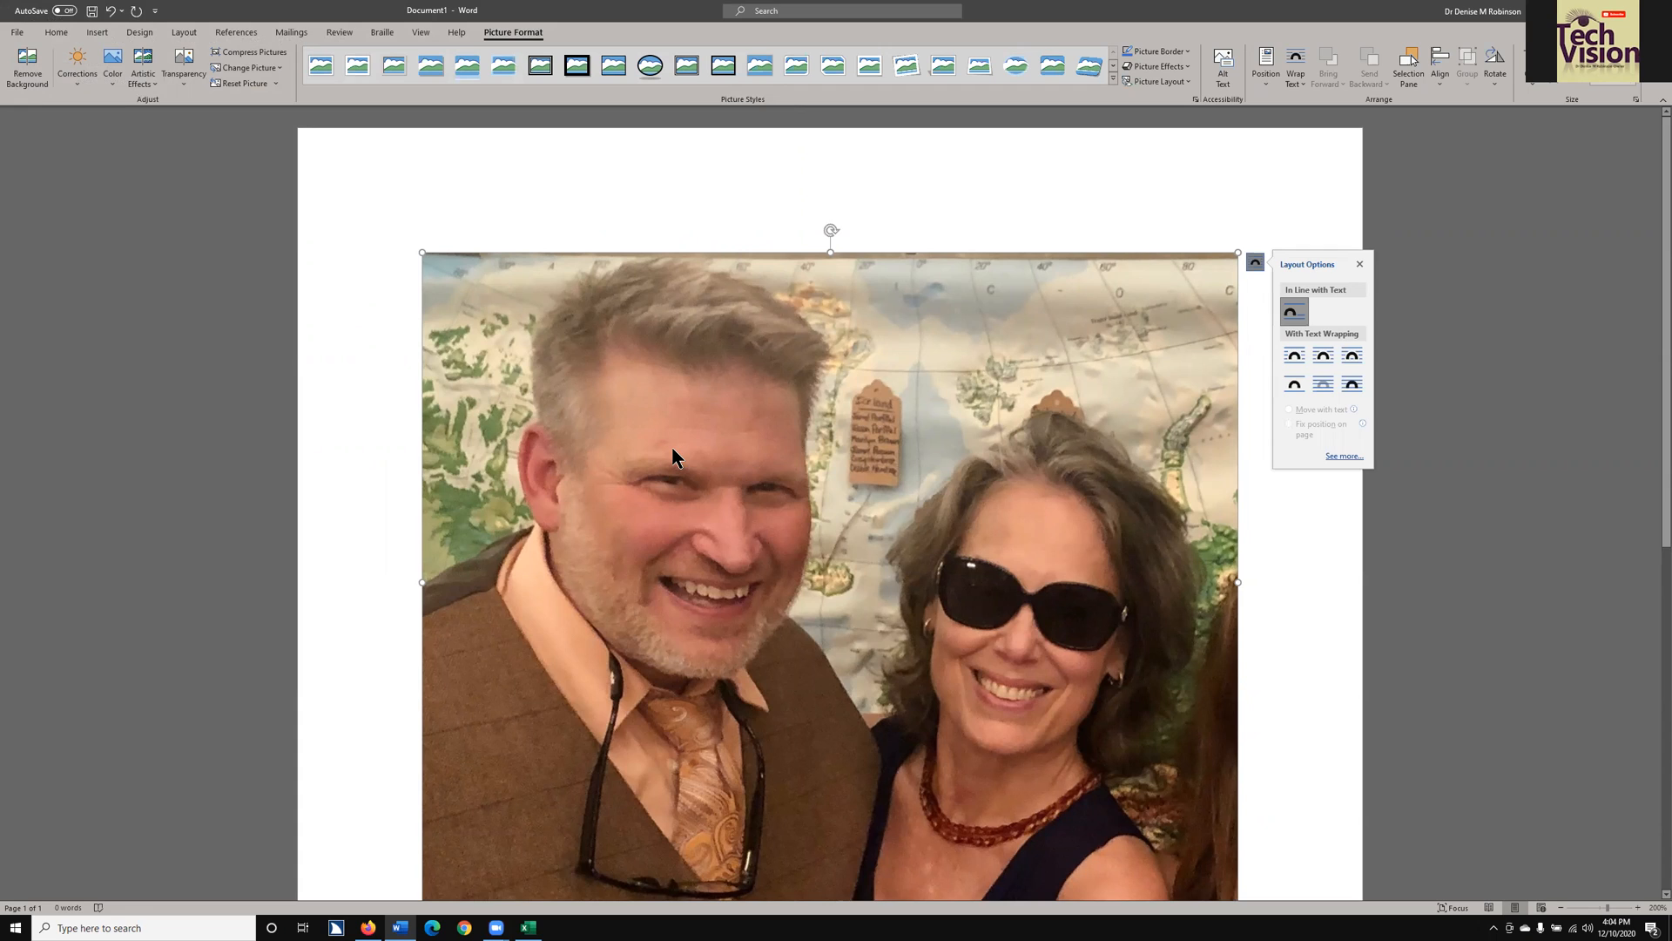
{"action": "mouse_move", "coordinate": [675, 450]}
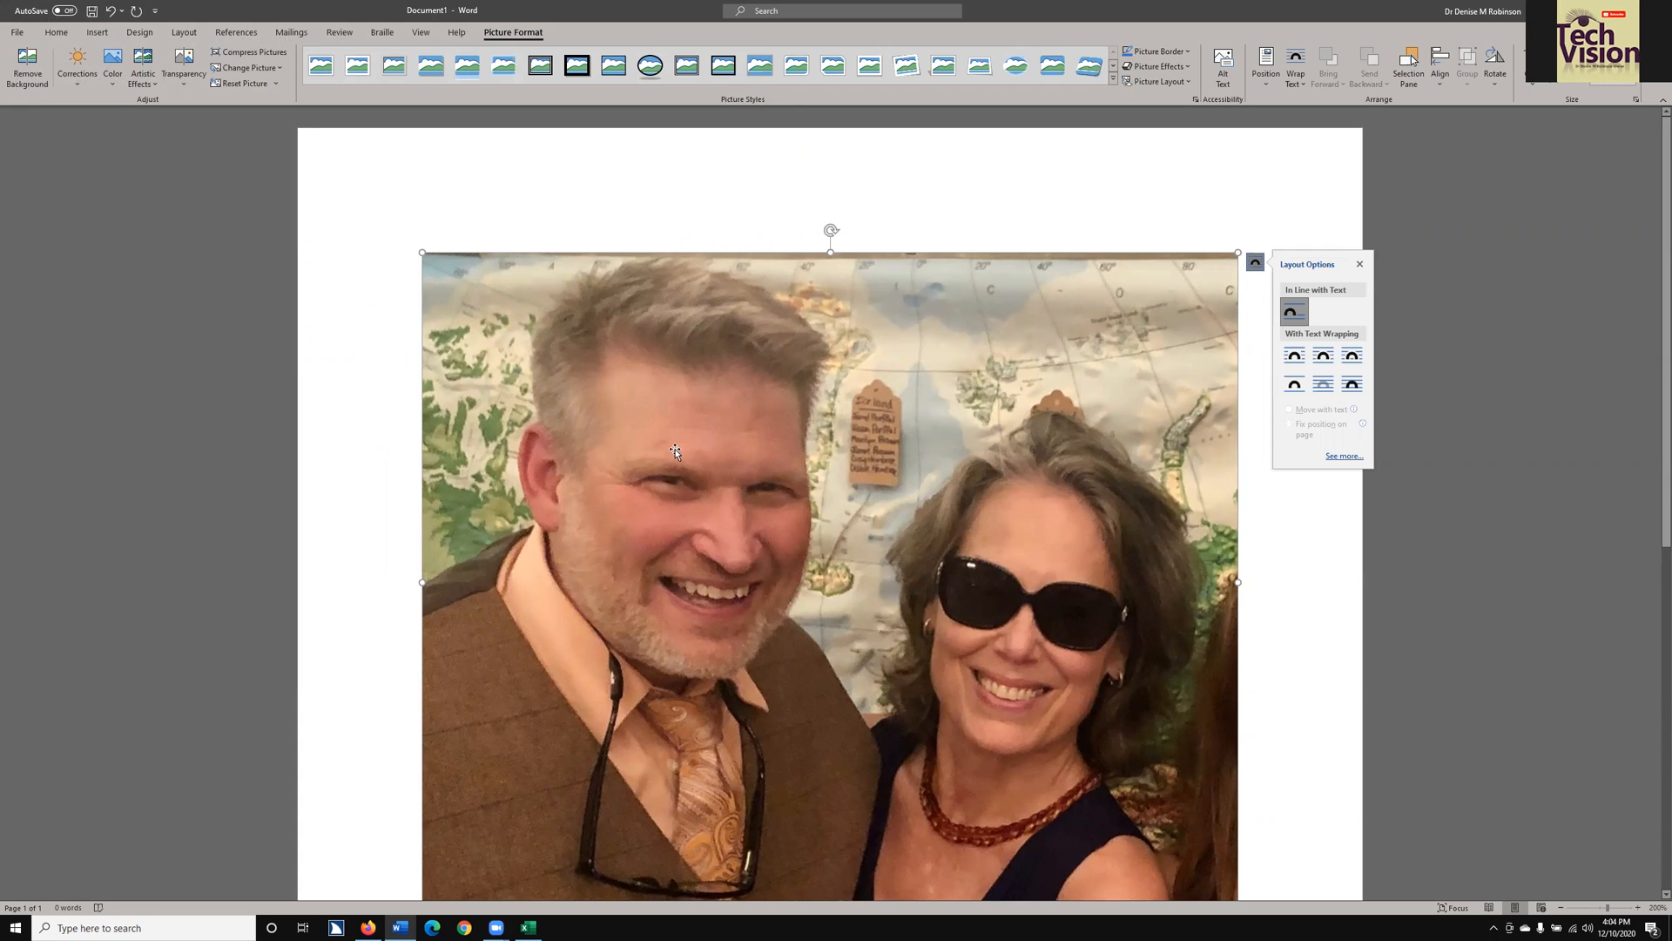
{"action": "mouse_move", "coordinate": [1260, 233]}
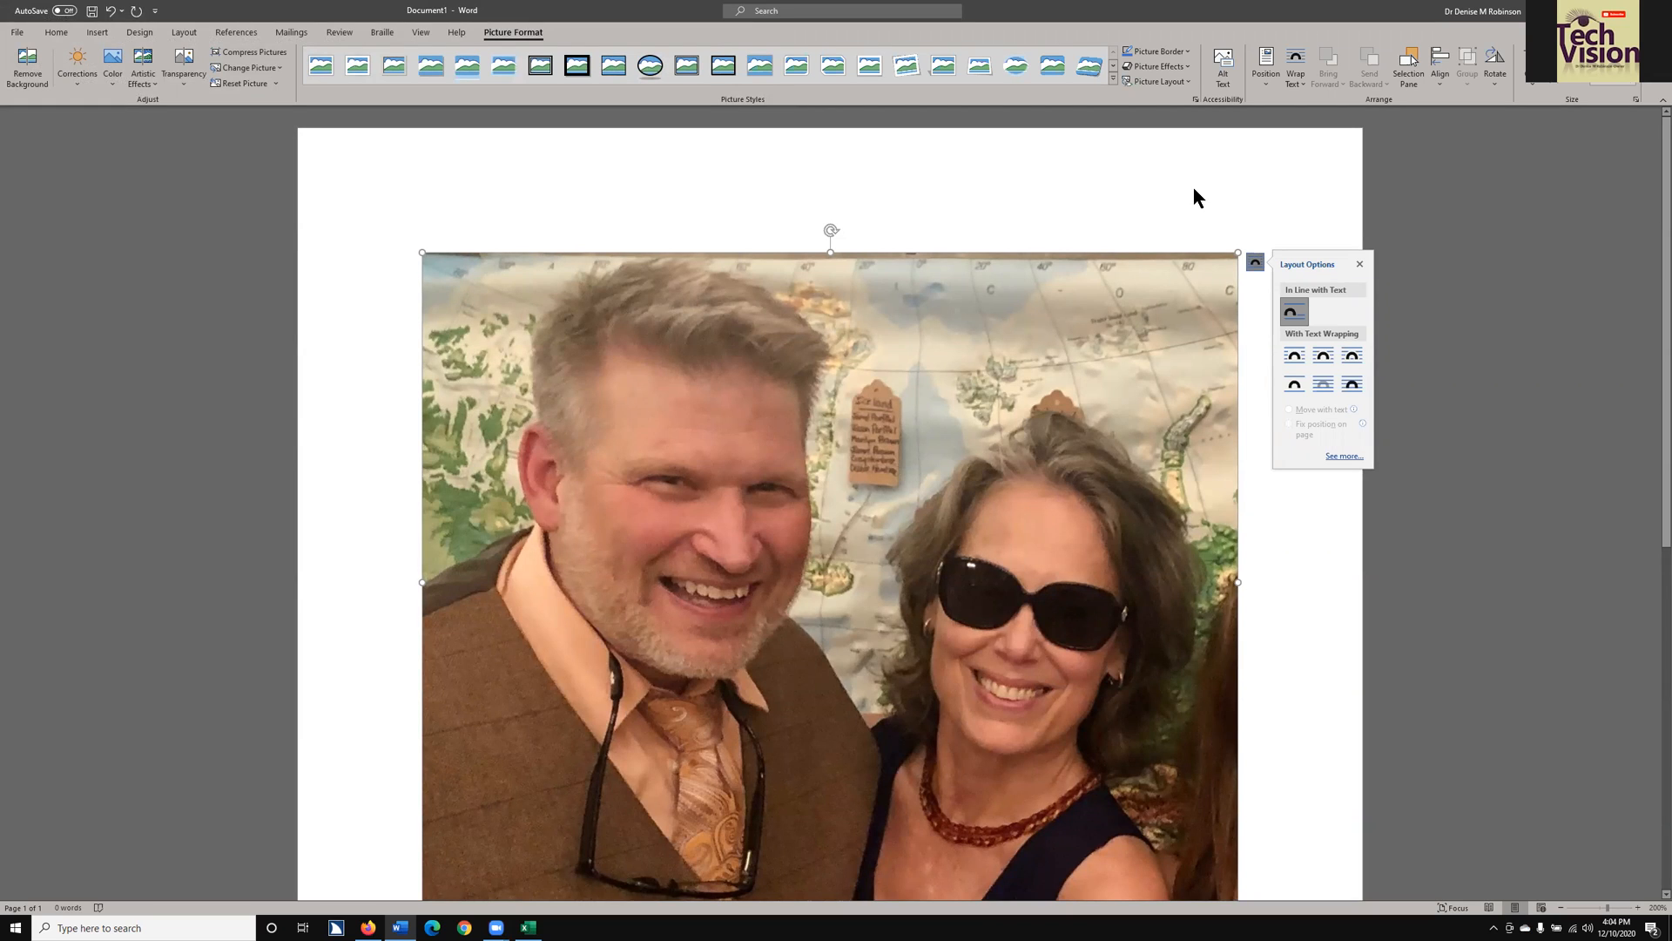
{"action": "mouse_move", "coordinate": [1307, 386]}
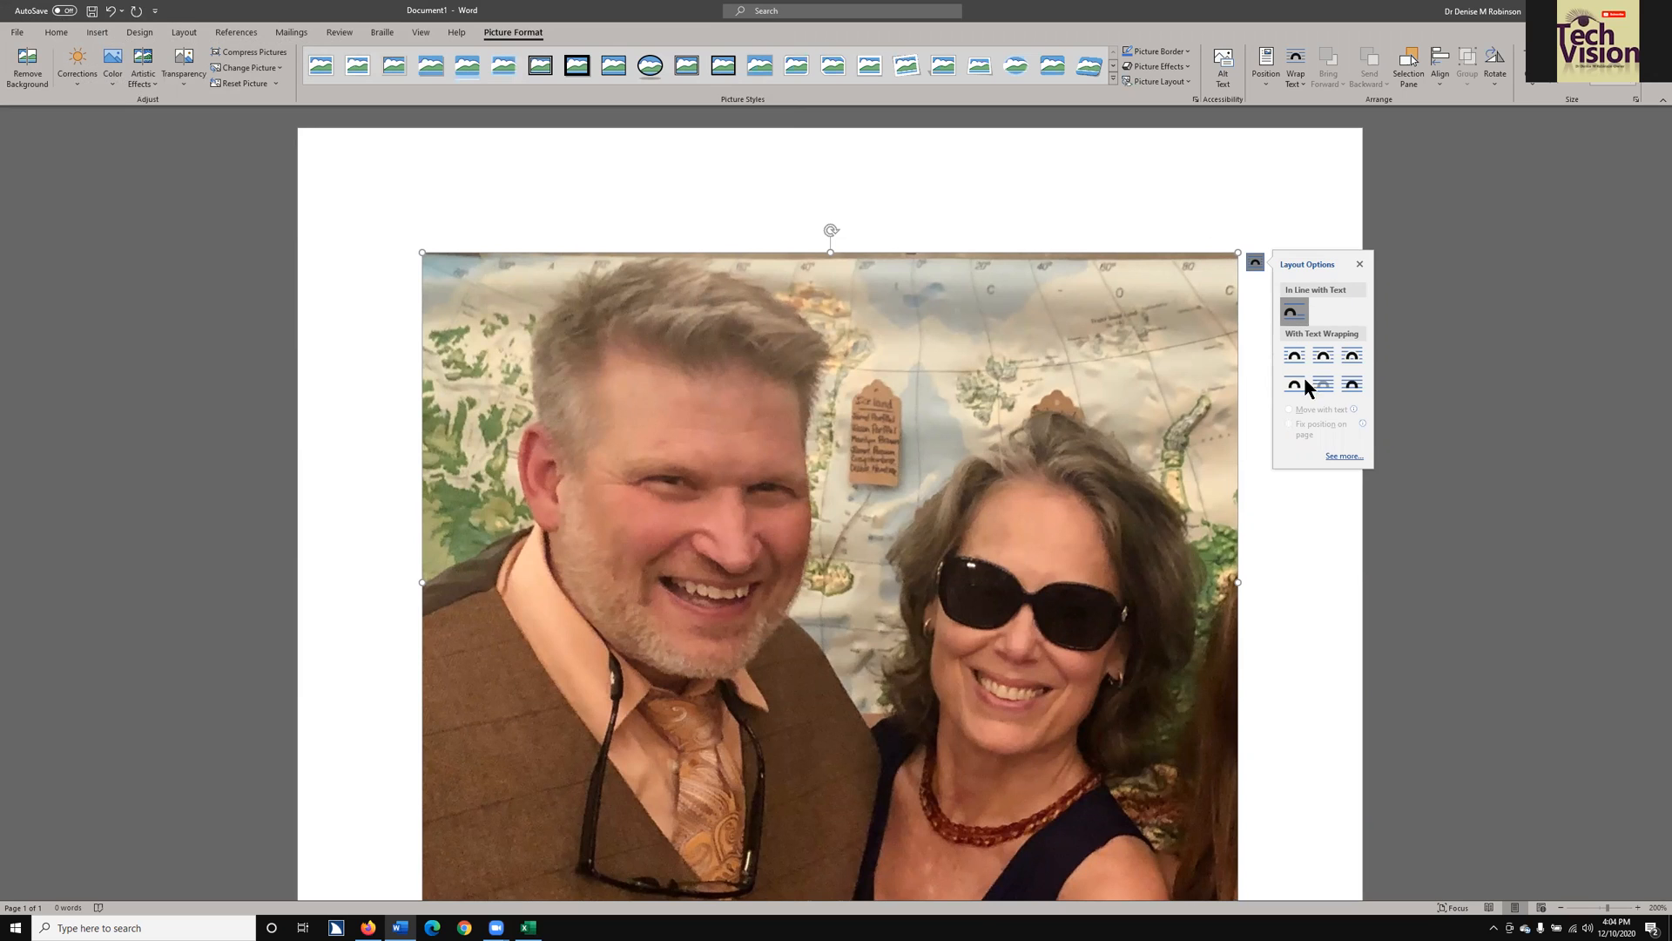
{"action": "mouse_move", "coordinate": [733, 186]}
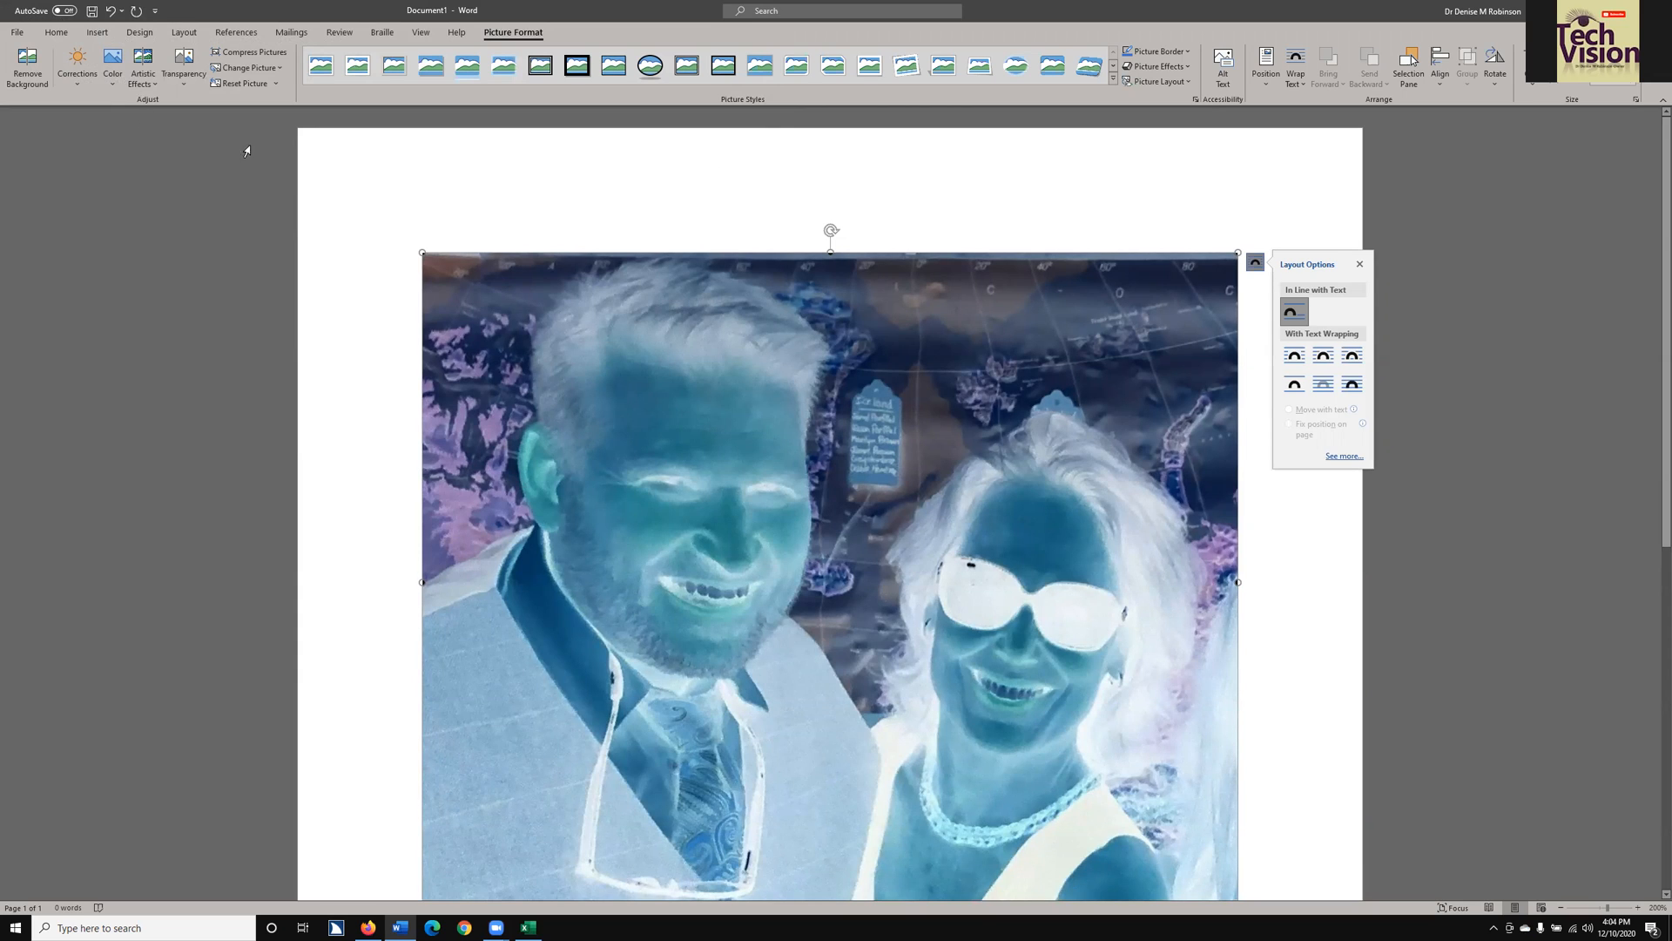
Open Word Options > Advanced and scroll down to the Cut, copy, and paste section.
{"action": "left_click", "coordinate": [15, 31]}
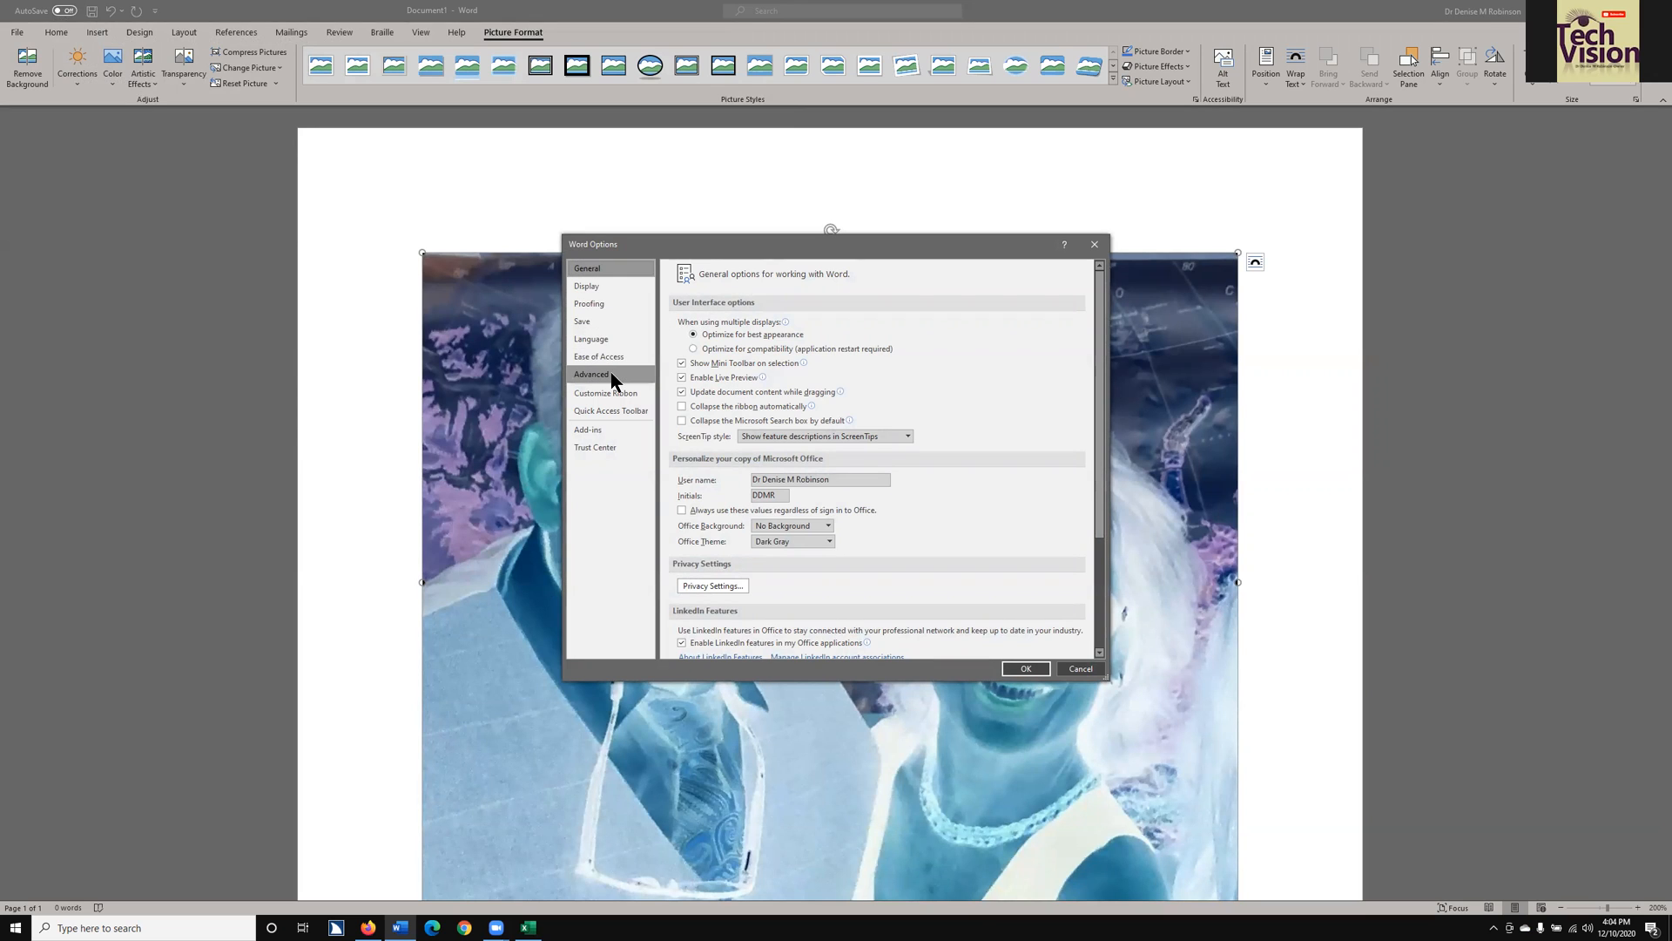
{"action": "left_click", "coordinate": [590, 373]}
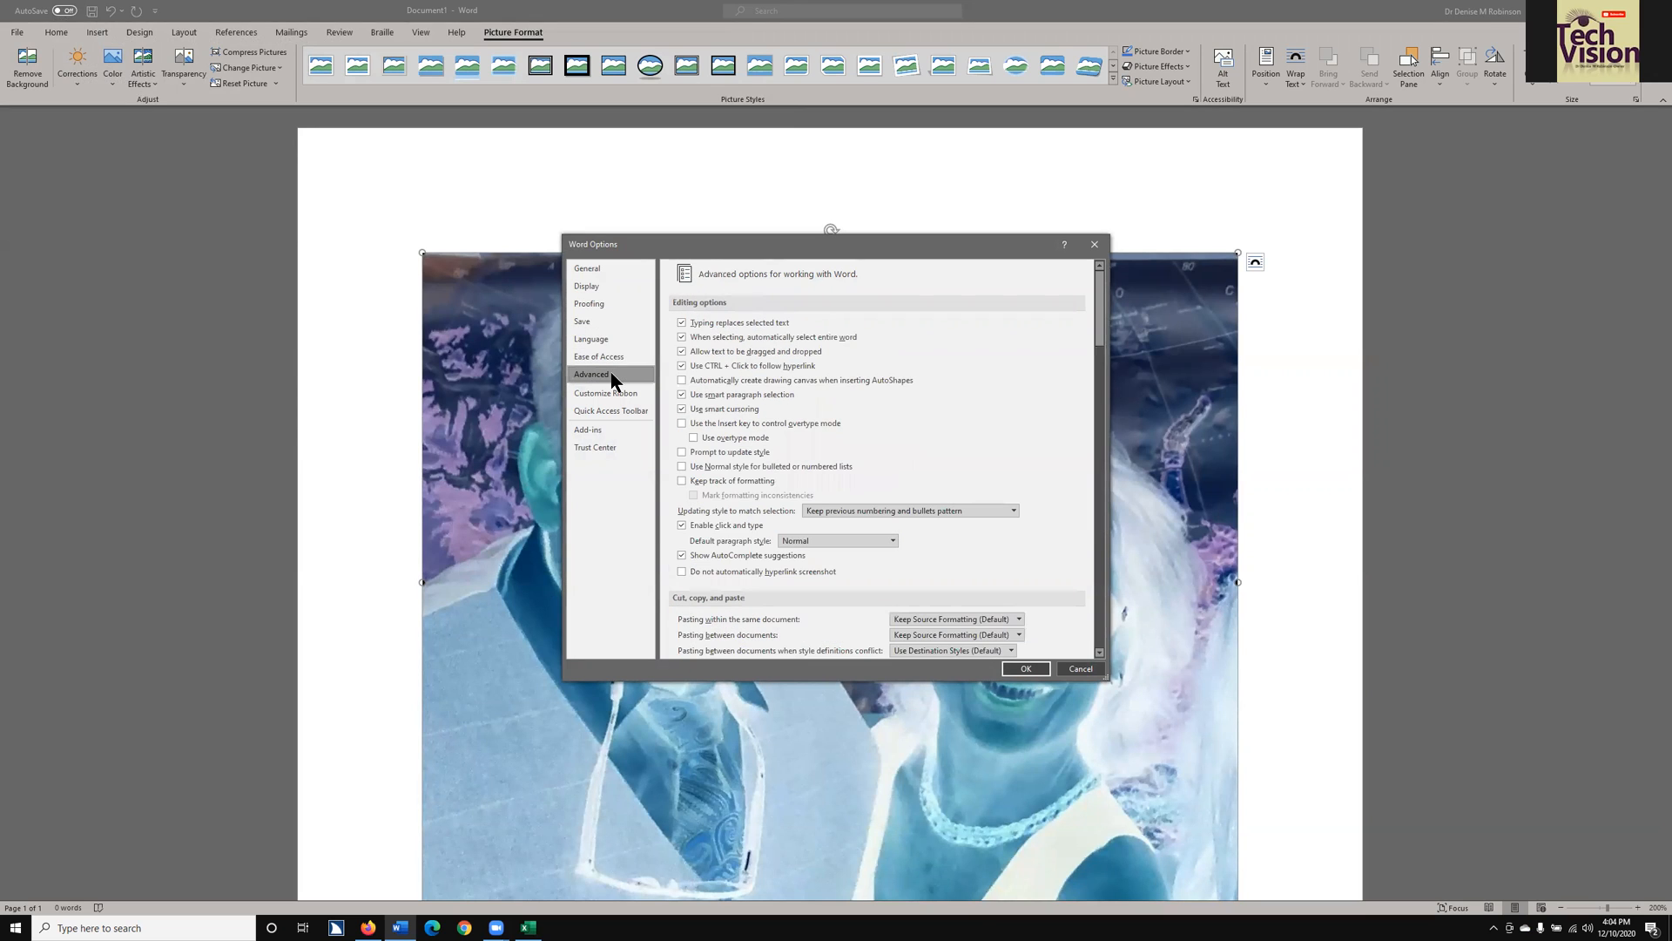
{"action": "scroll", "scroll_direction": "down", "scroll_amount": 3}
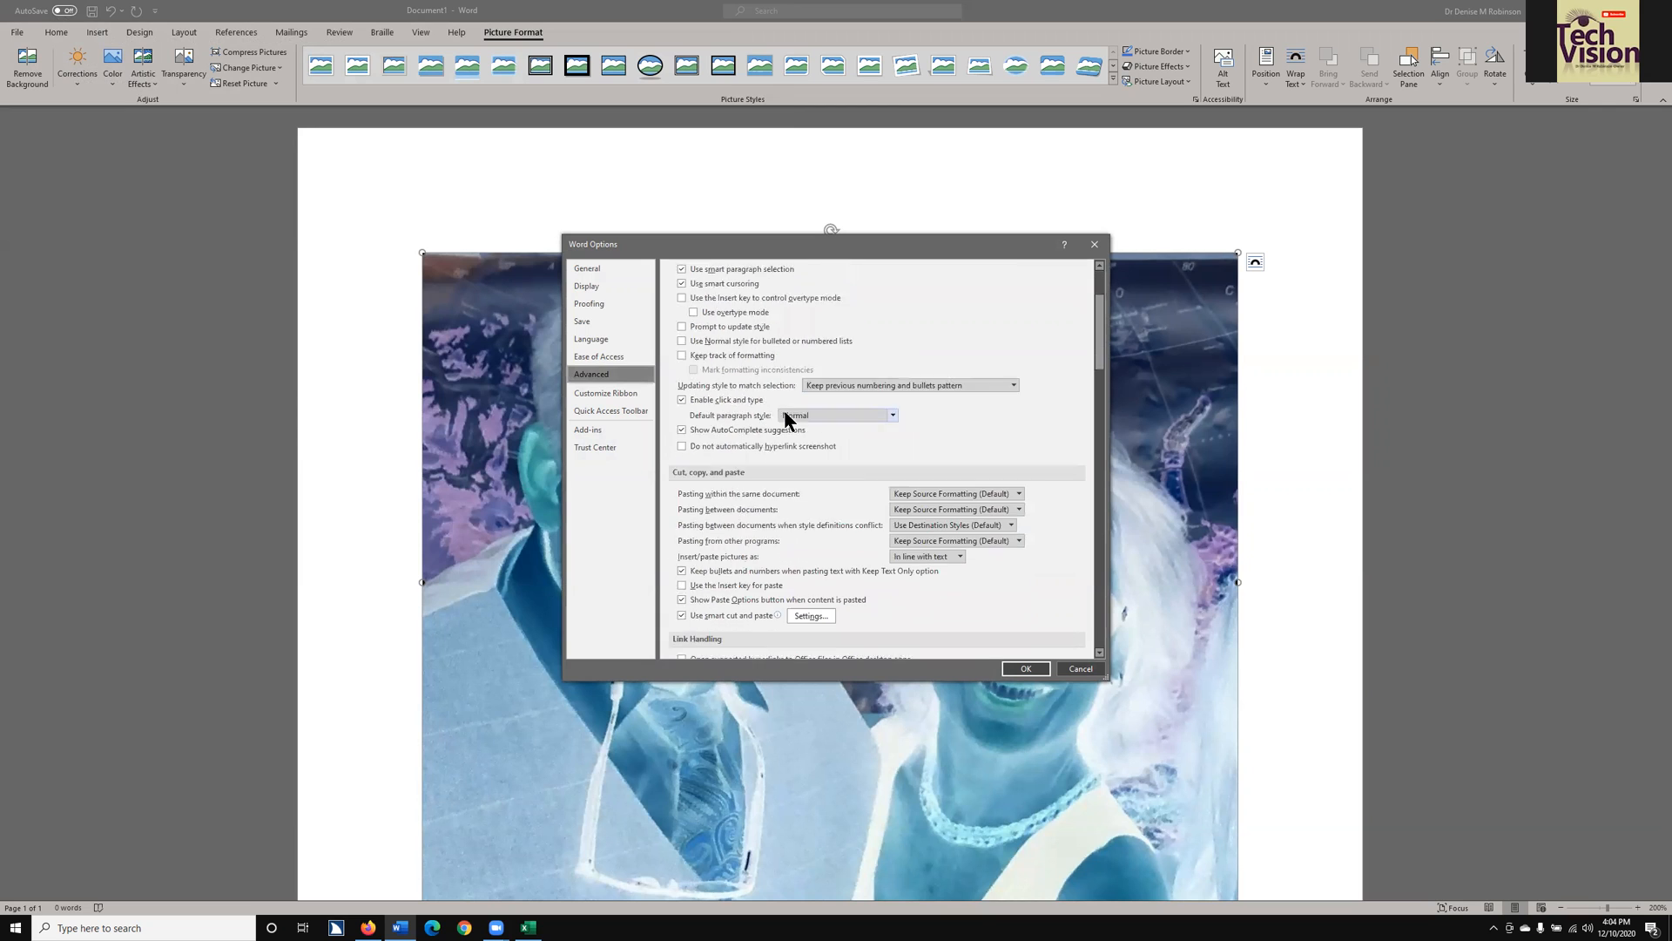
{"action": "scroll", "scroll_direction": "down", "scroll_amount": 3}
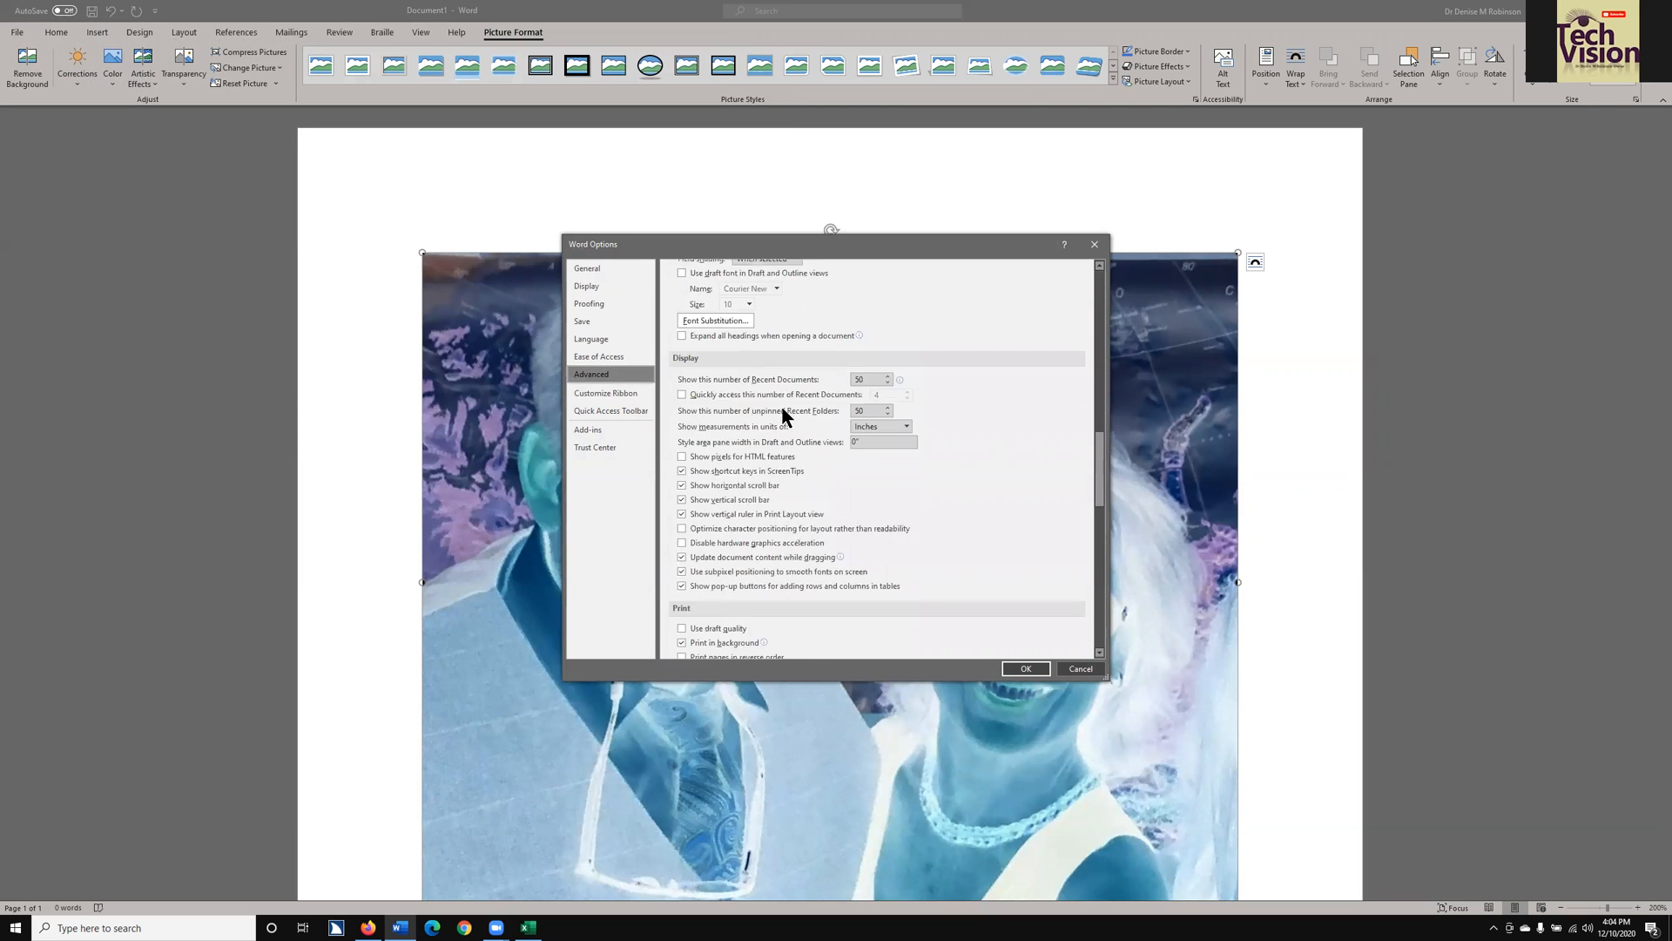
{"action": "scroll", "scroll_direction": "down", "scroll_amount": 3}
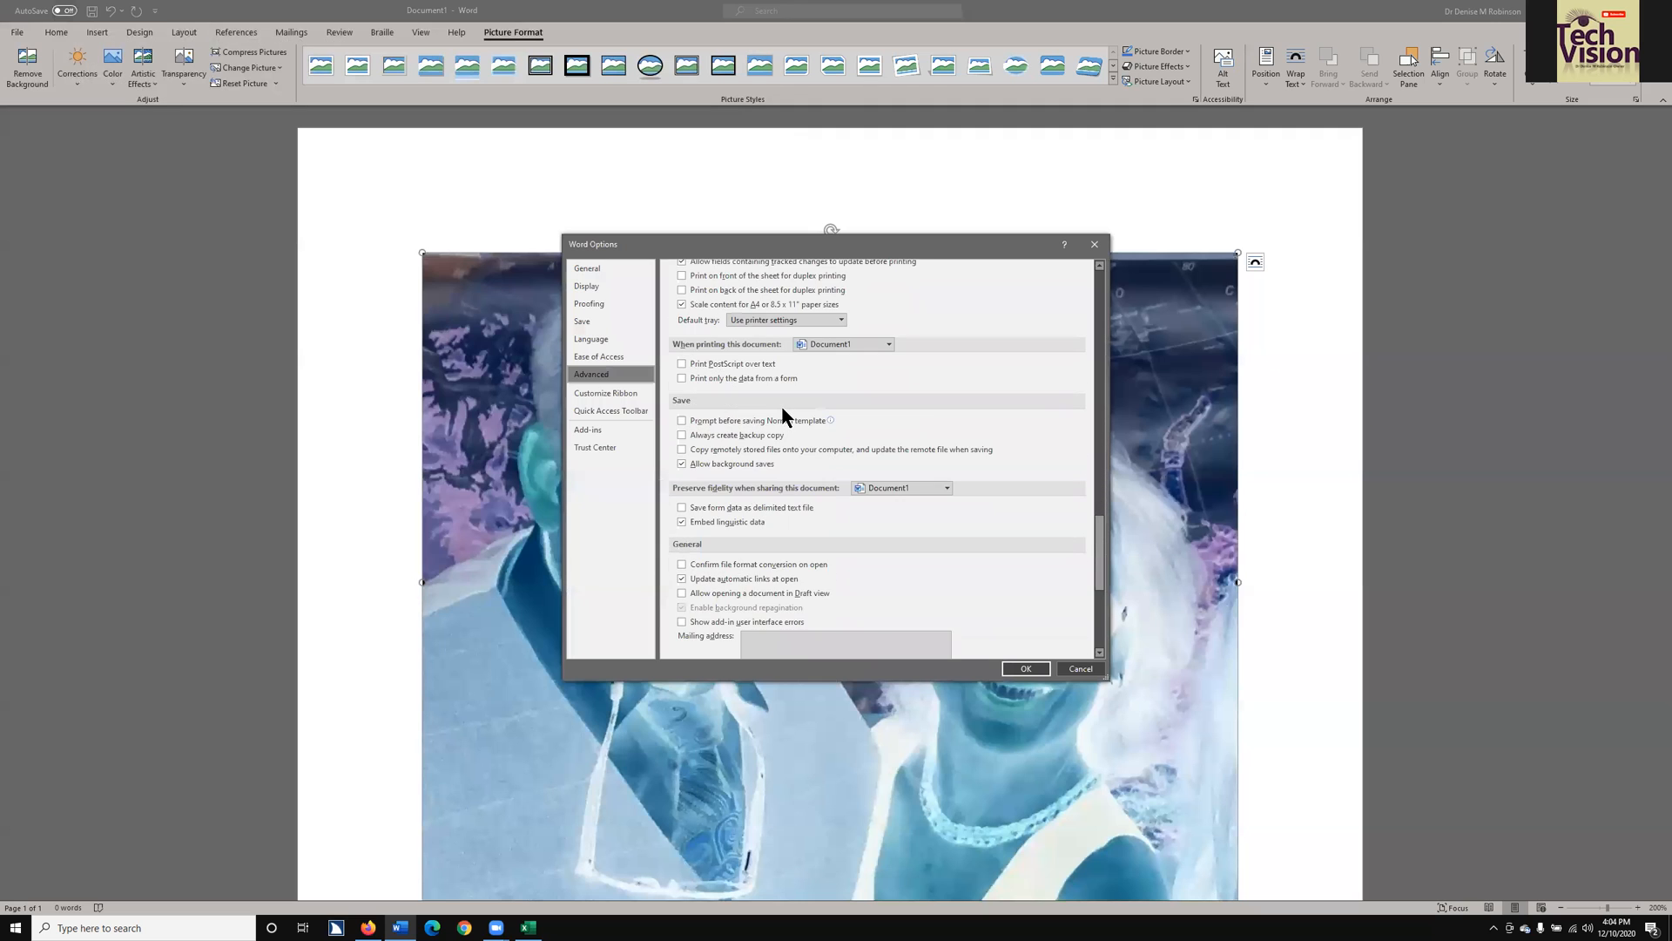
{"action": "scroll", "scroll_direction": "down", "scroll_amount": 3}
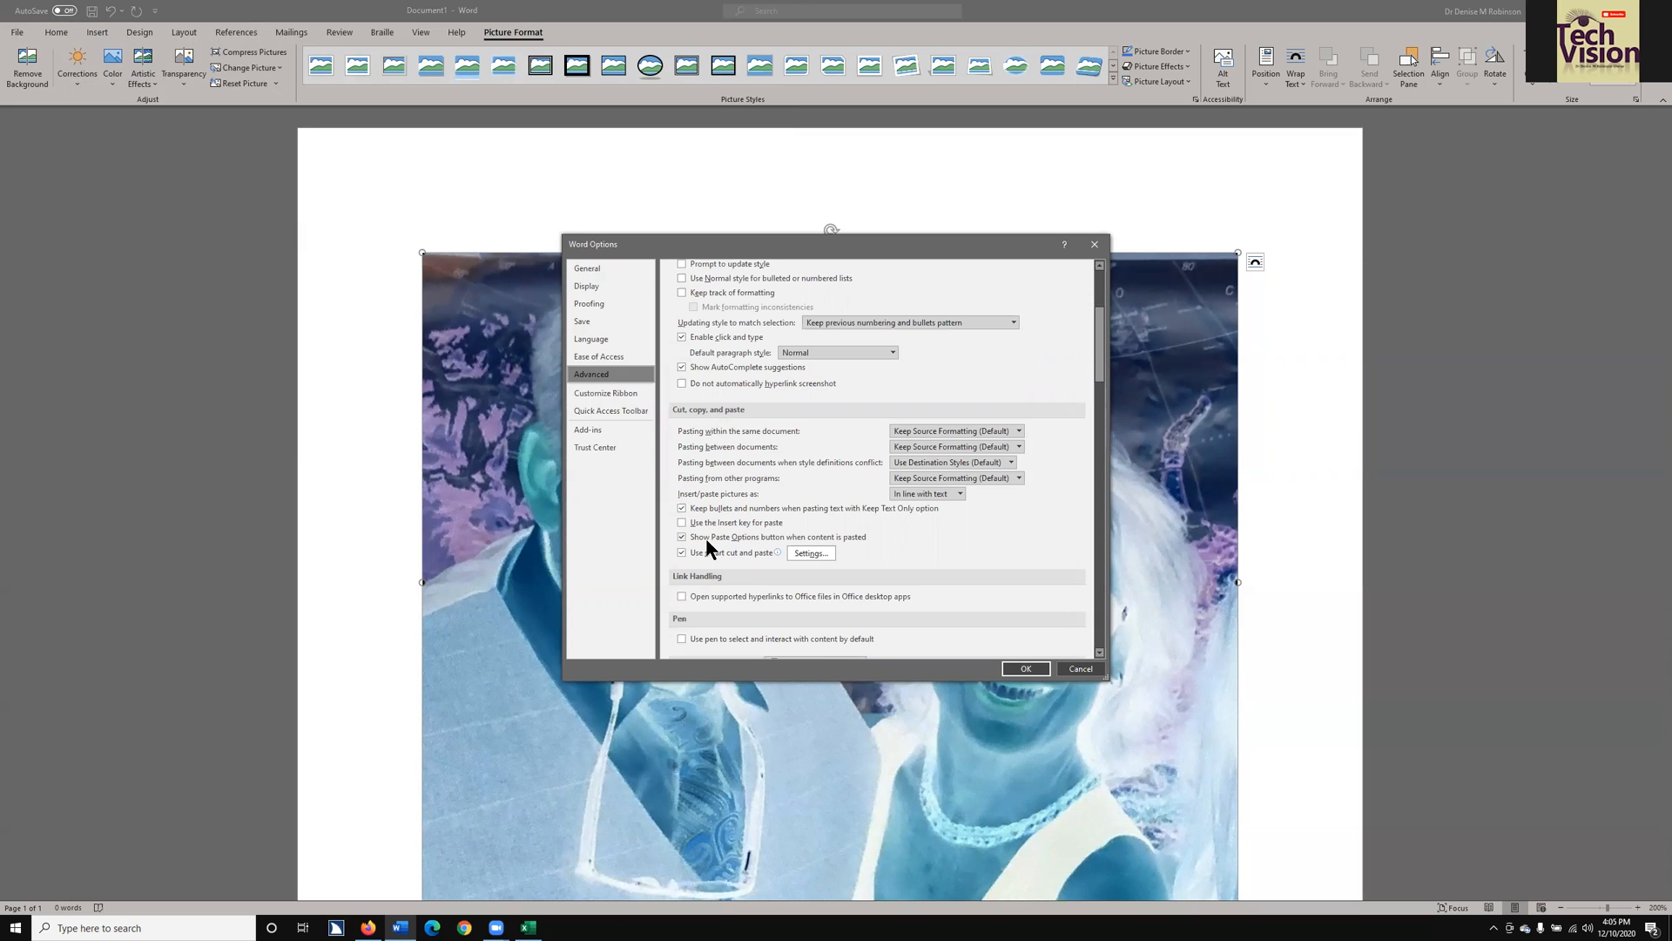
{"action": "mouse_move", "coordinate": [743, 548]}
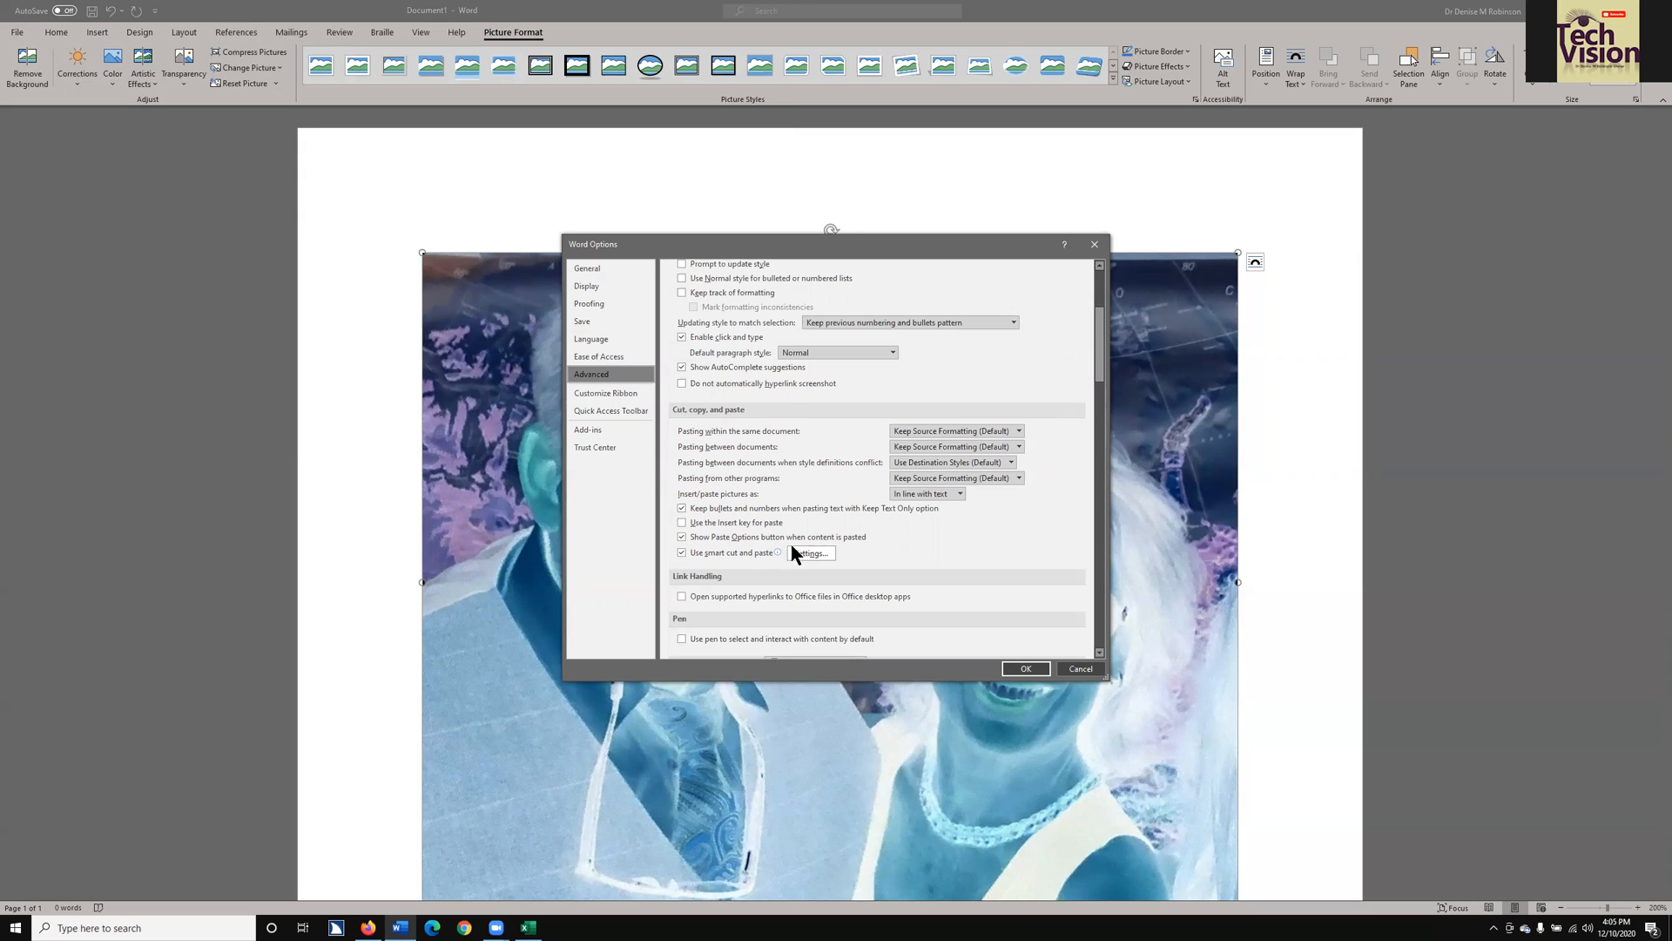
Uncheck 'Show Paste Options button when content is pasted' in the Advanced settings.
{"action": "left_click", "coordinate": [682, 536]}
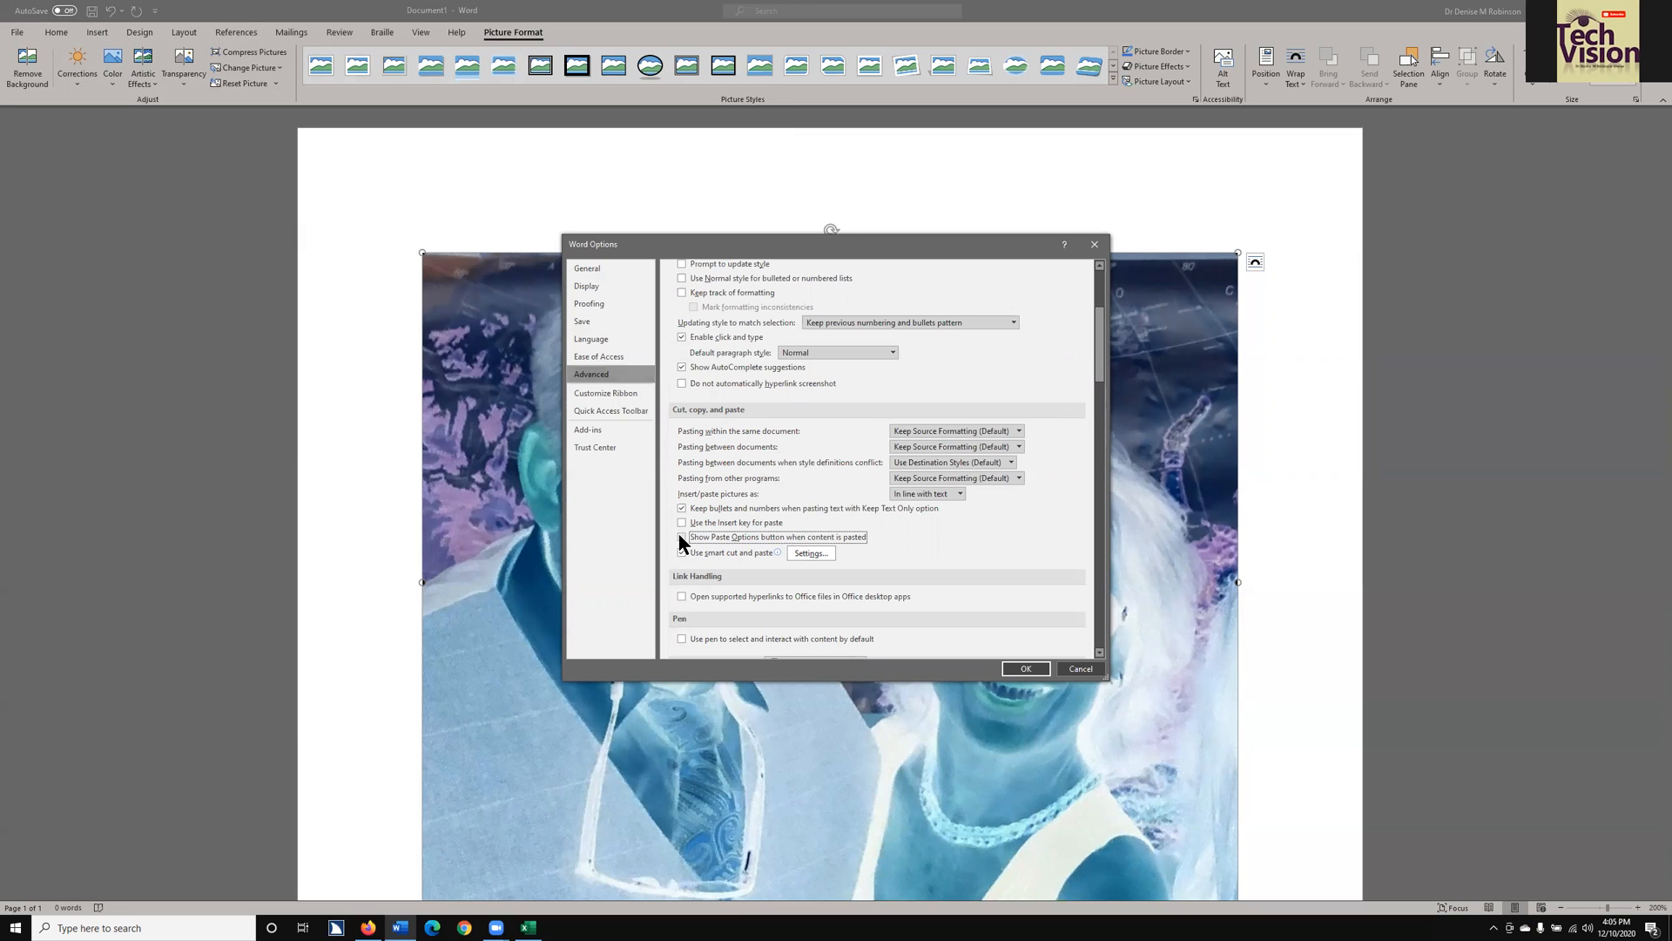
{"action": "left_click", "coordinate": [682, 552]}
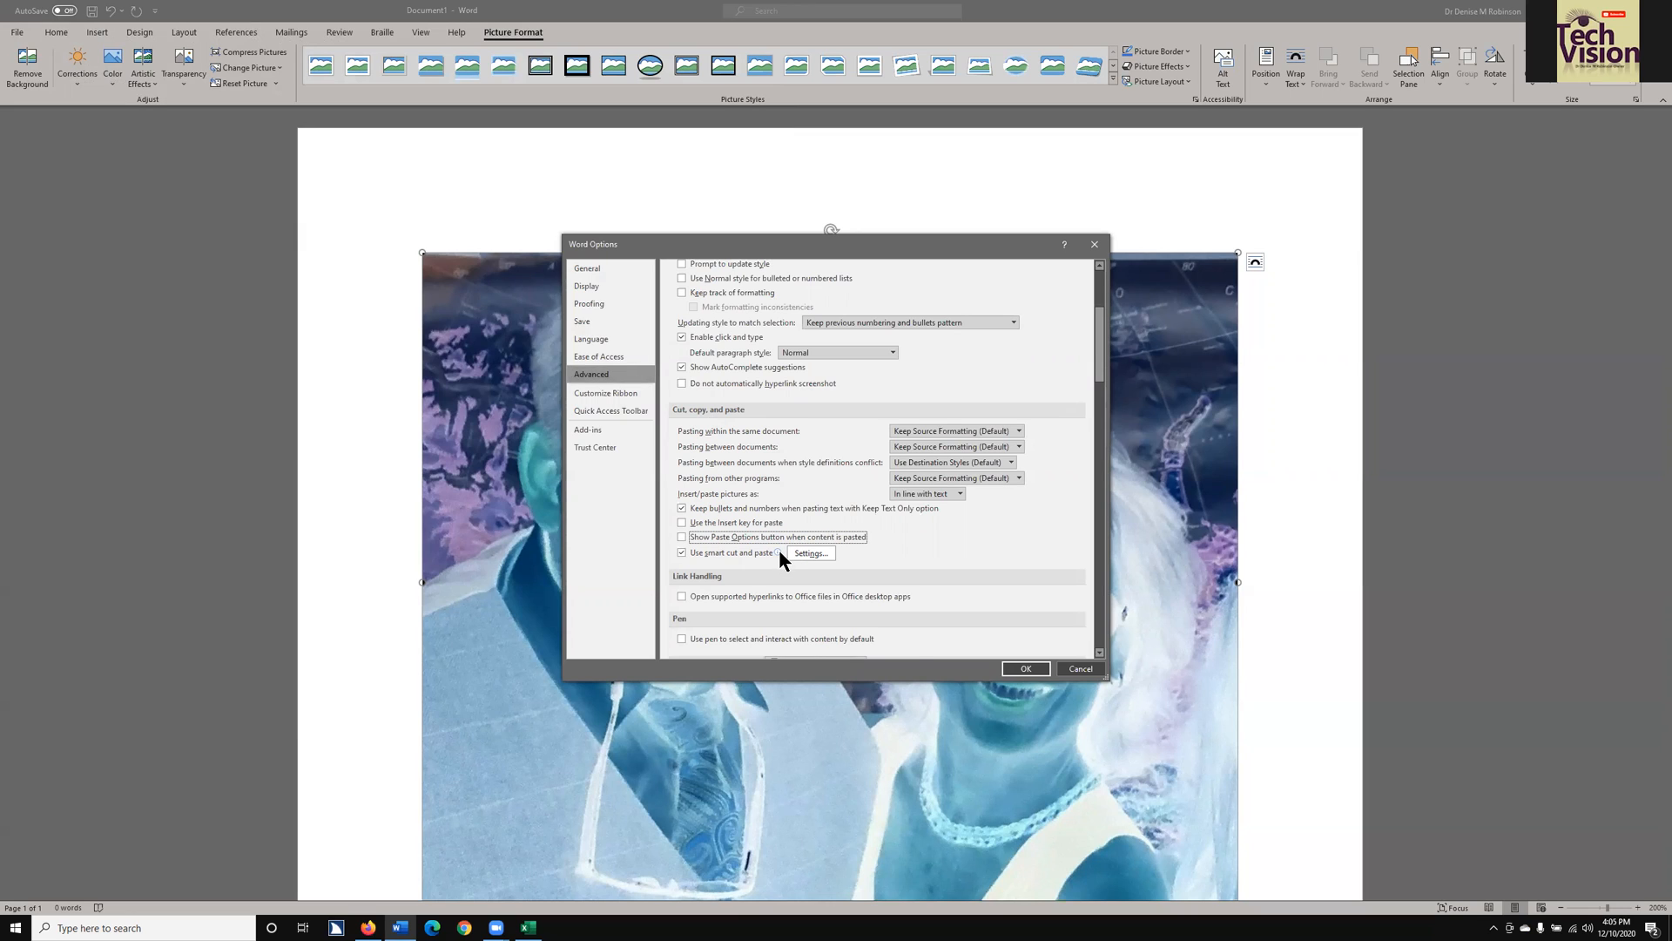
{"action": "mouse_move", "coordinate": [777, 552]}
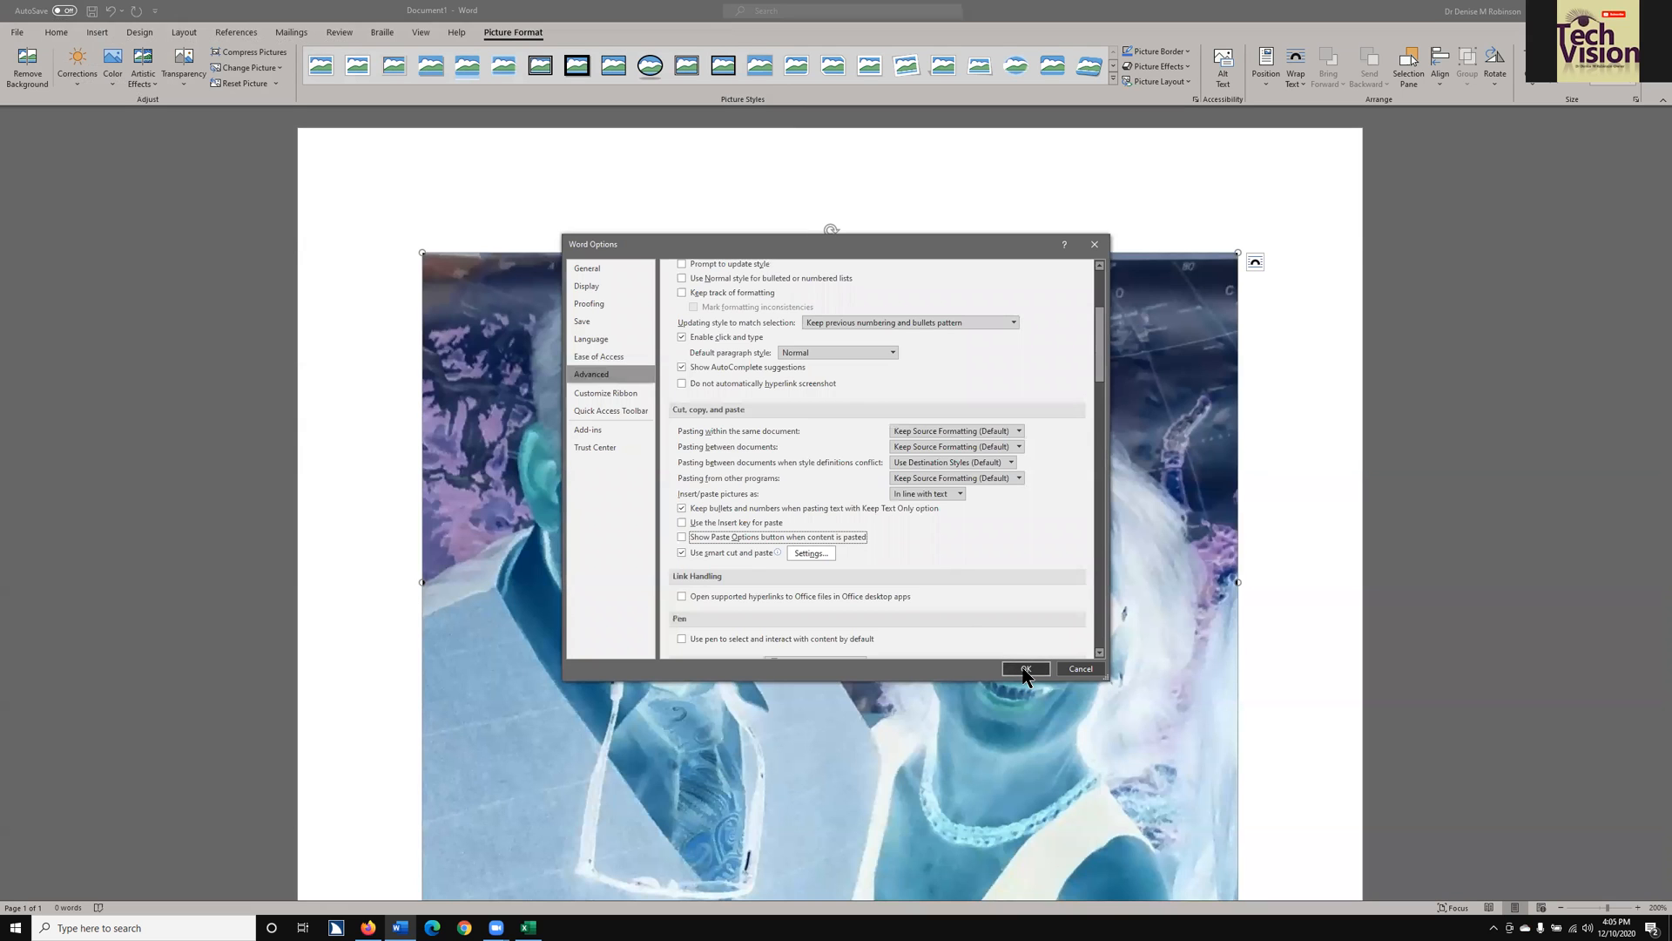
Confirm the Word Options dialog with OK to keep the paste setting change.
{"action": "left_click", "coordinate": [1026, 668]}
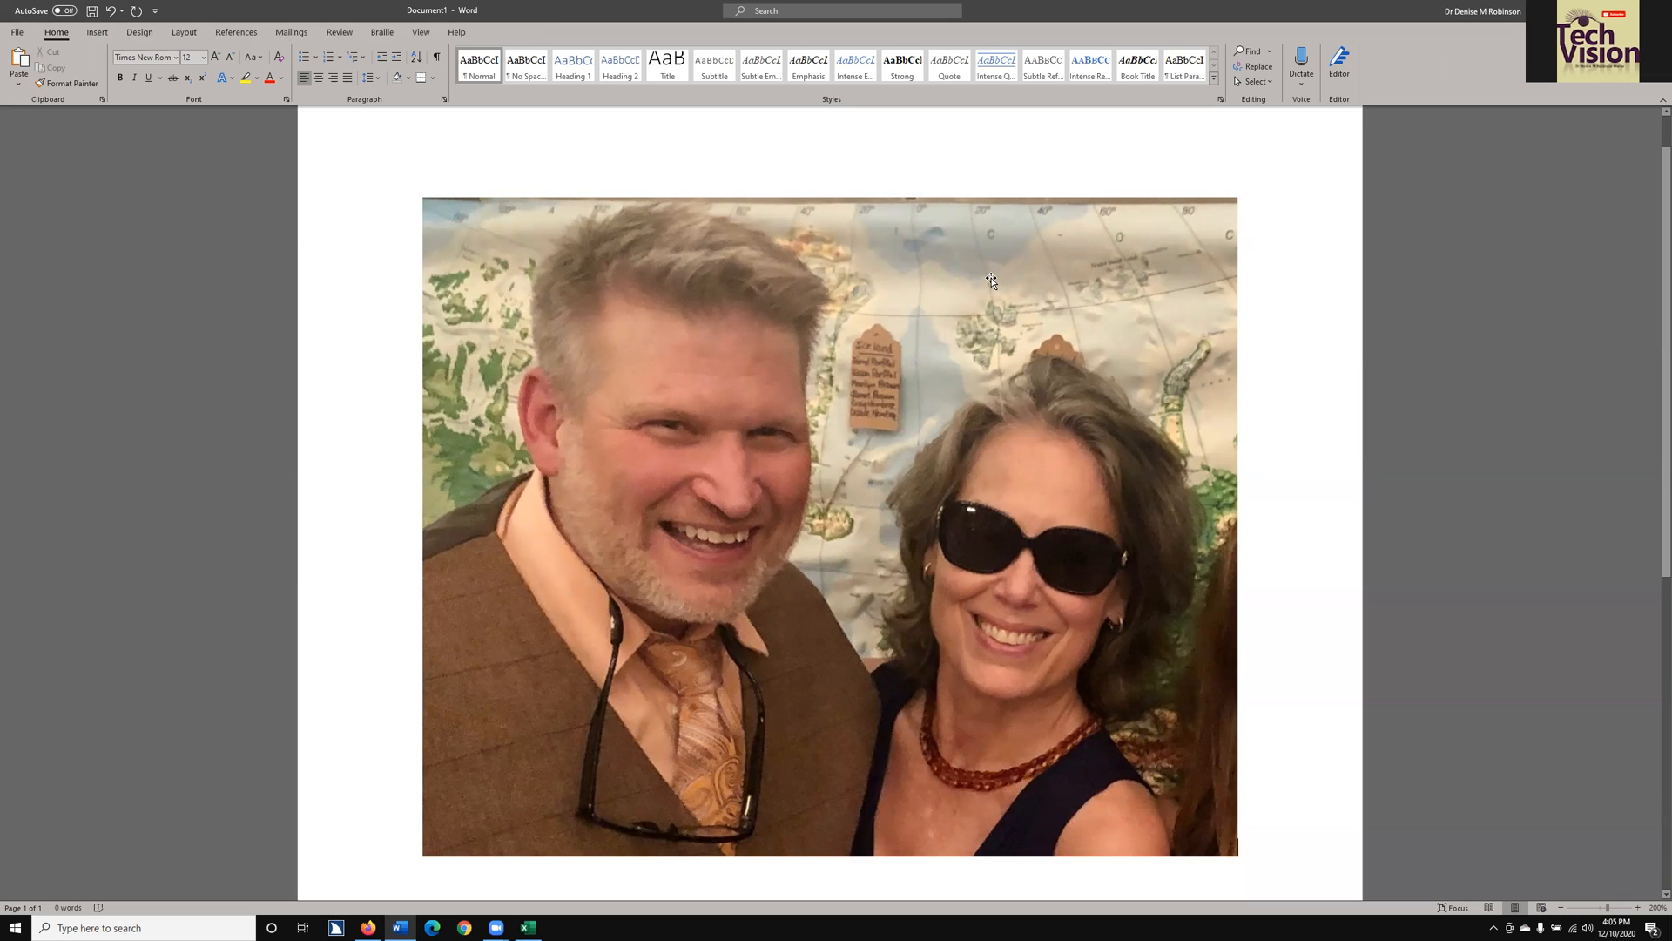
{"action": "mouse_move", "coordinate": [1248, 196]}
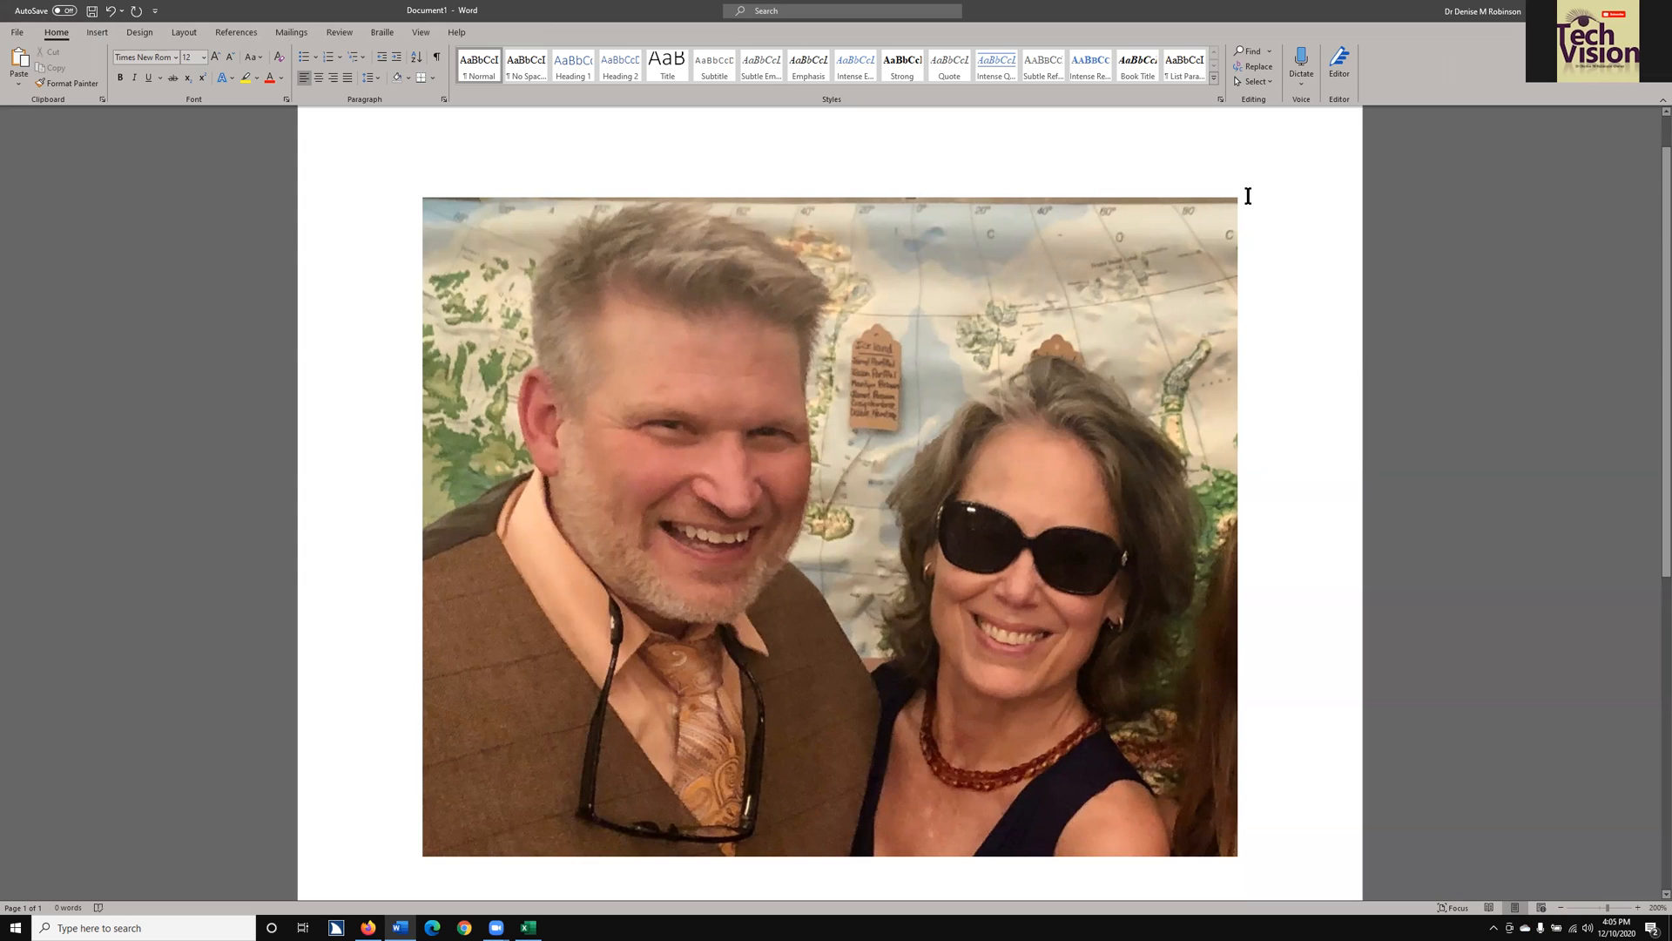
{"action": "mouse_move", "coordinate": [1243, 202]}
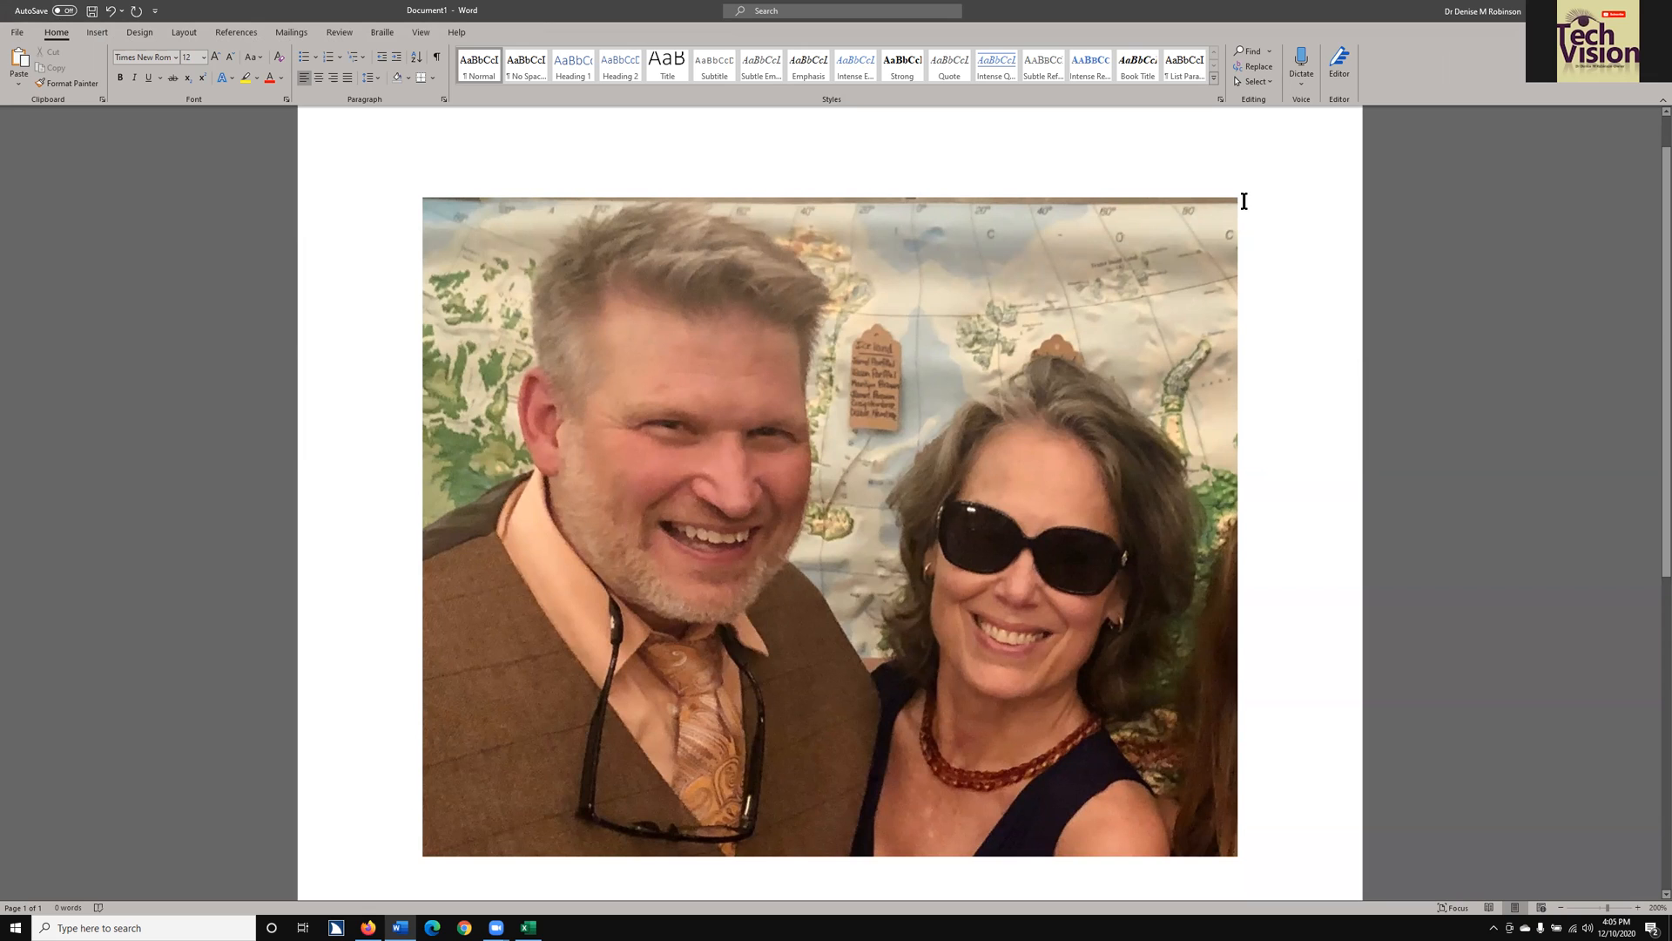
{"action": "mouse_move", "coordinate": [1083, 20]}
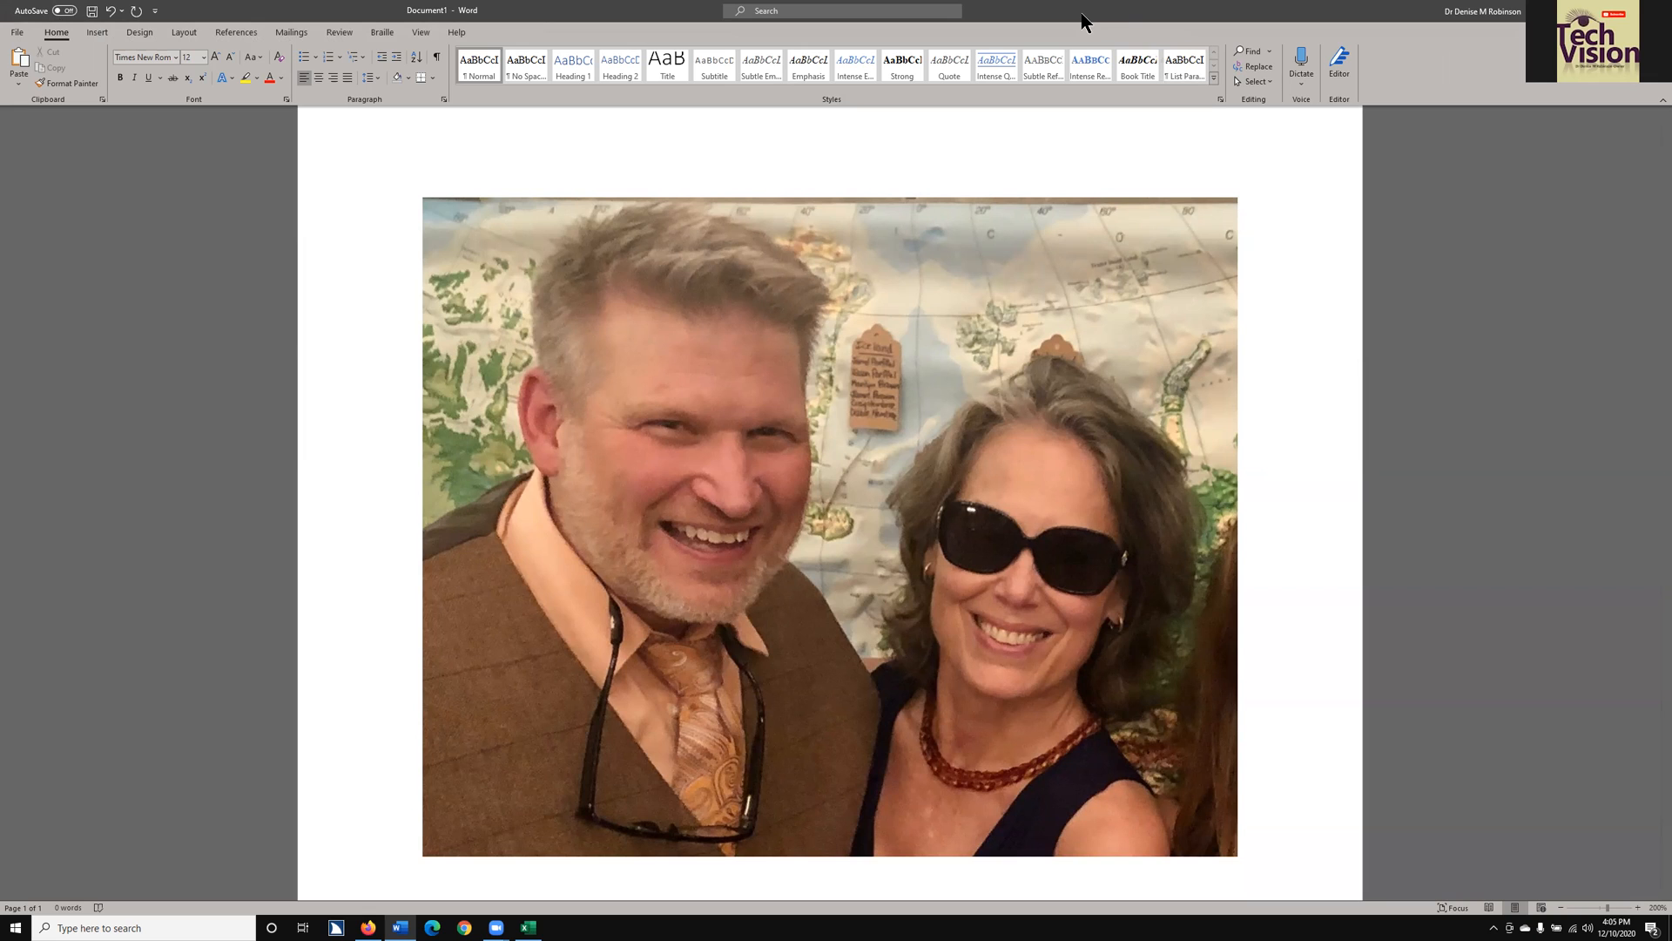